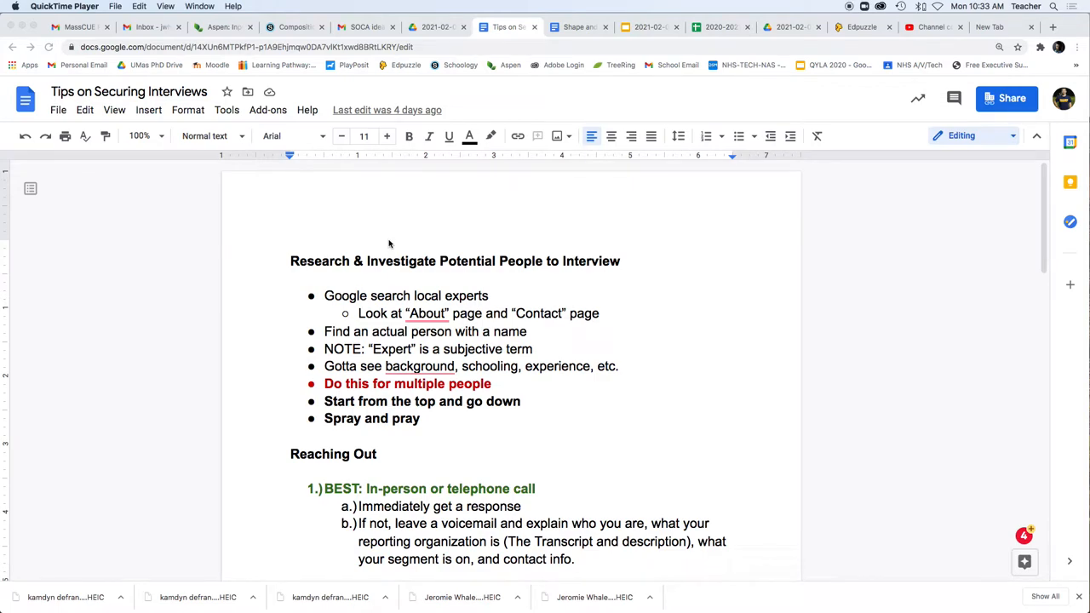
mouse_move(310, 260)
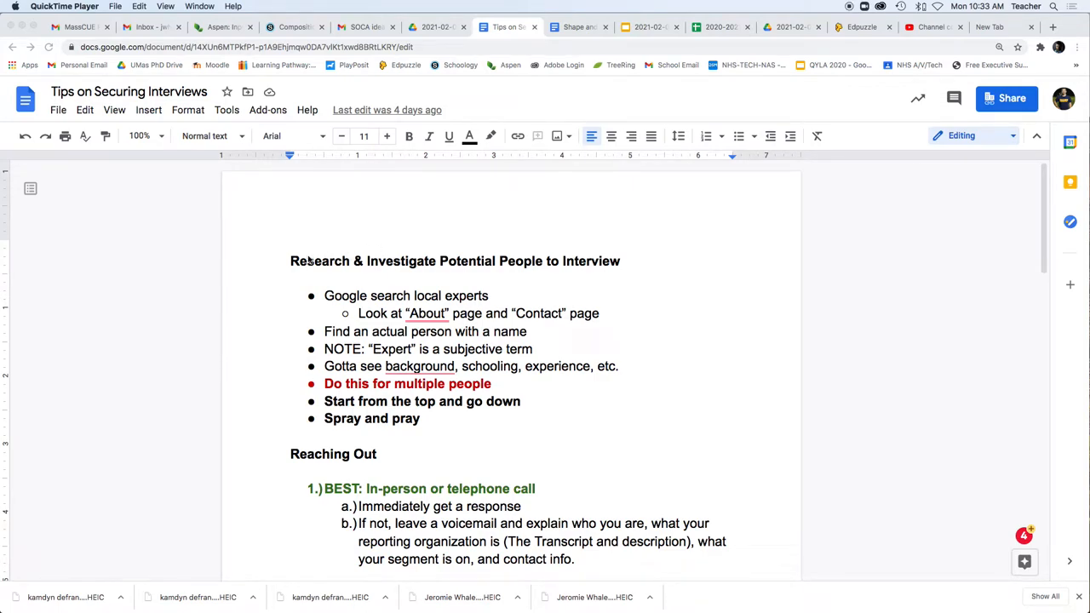
Add a new bullet 'Main expert leaders' directly below 'Google search local experts' in the research list.
scroll("down", 3)
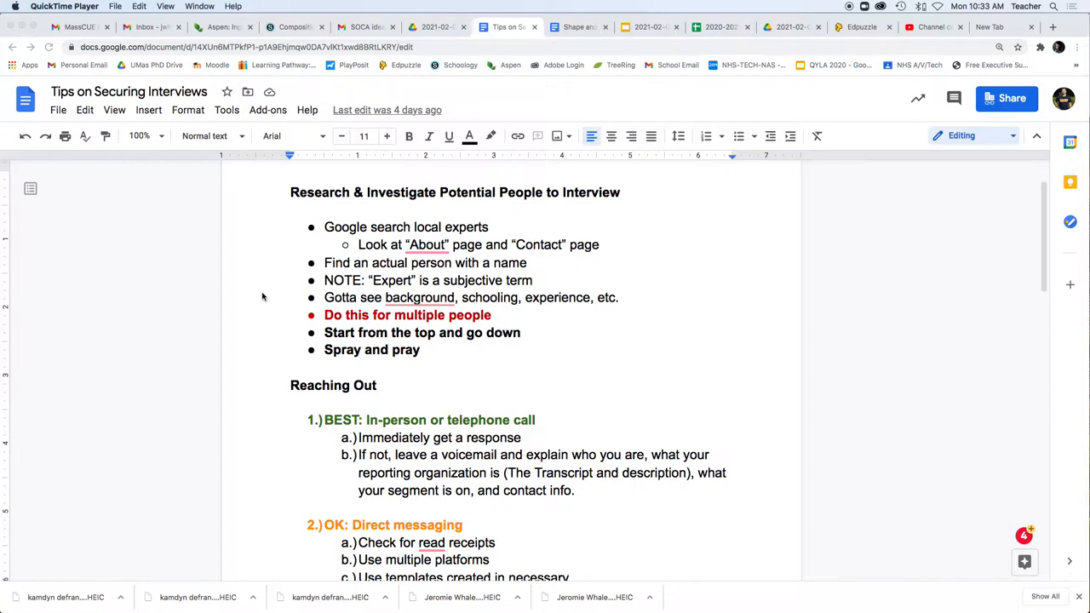
mouse_move(288, 198)
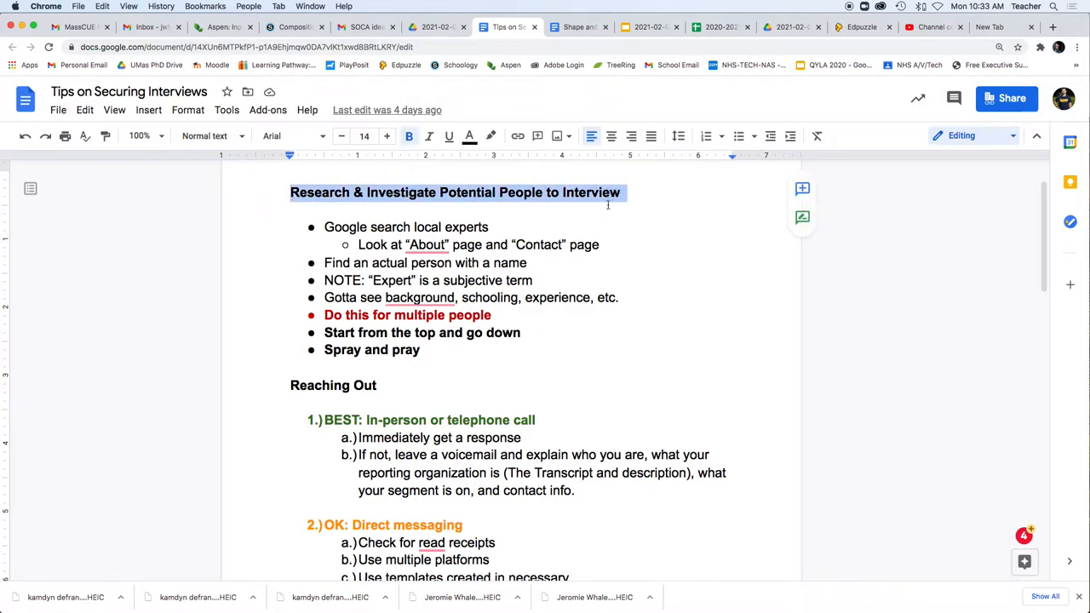
left_click(491, 229)
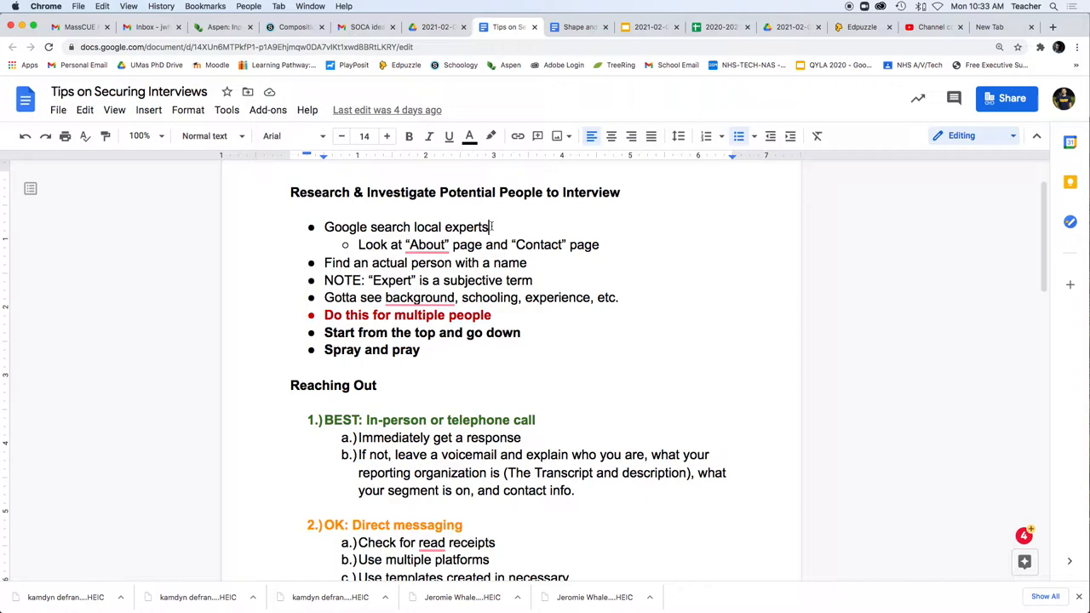
key("Return")
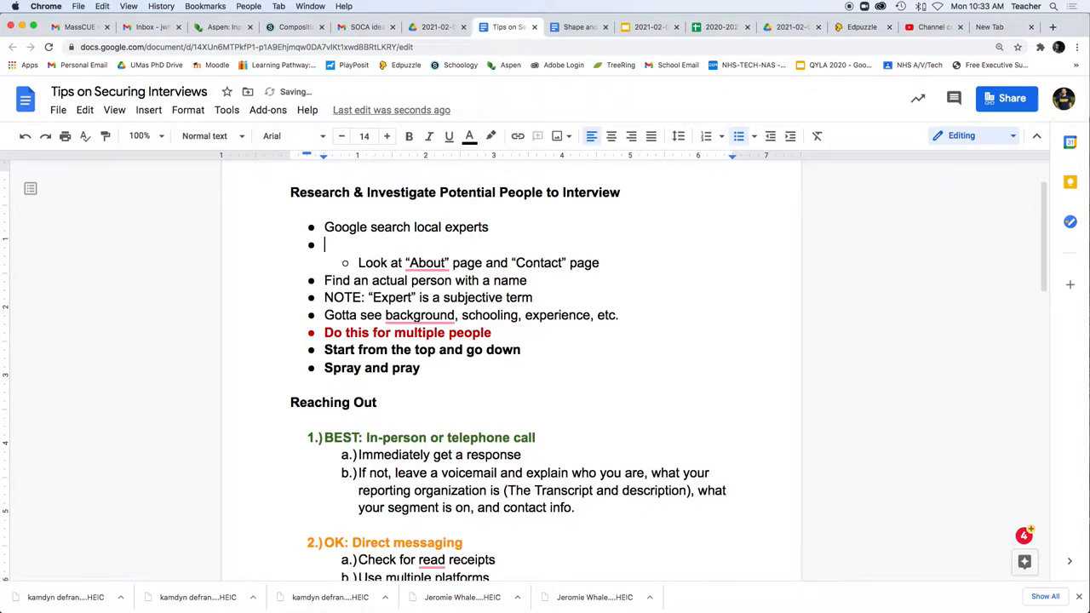
type("Main exp")
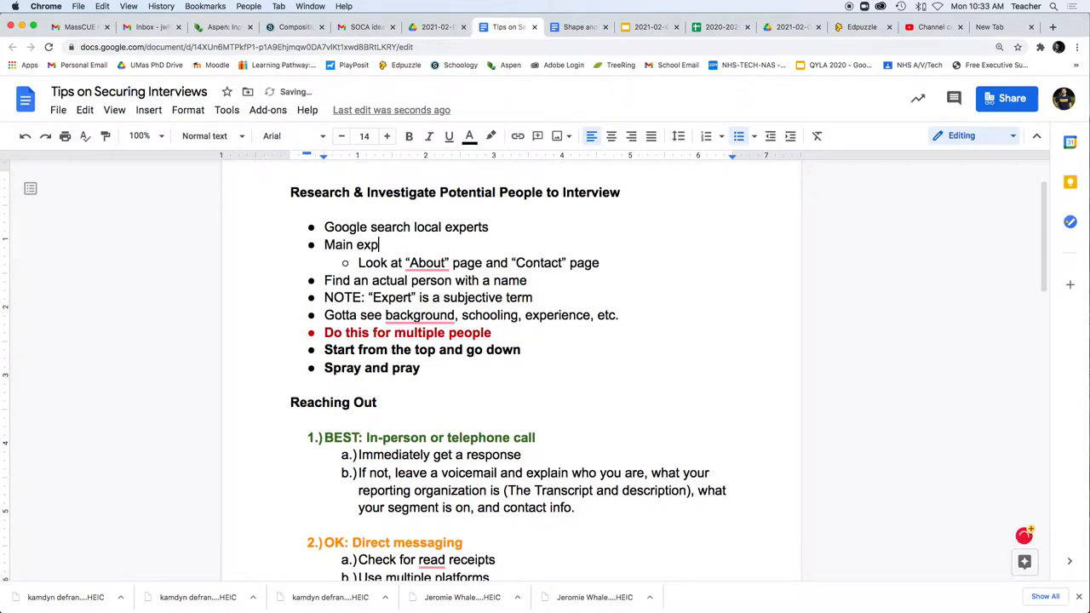
type("ert leaders")
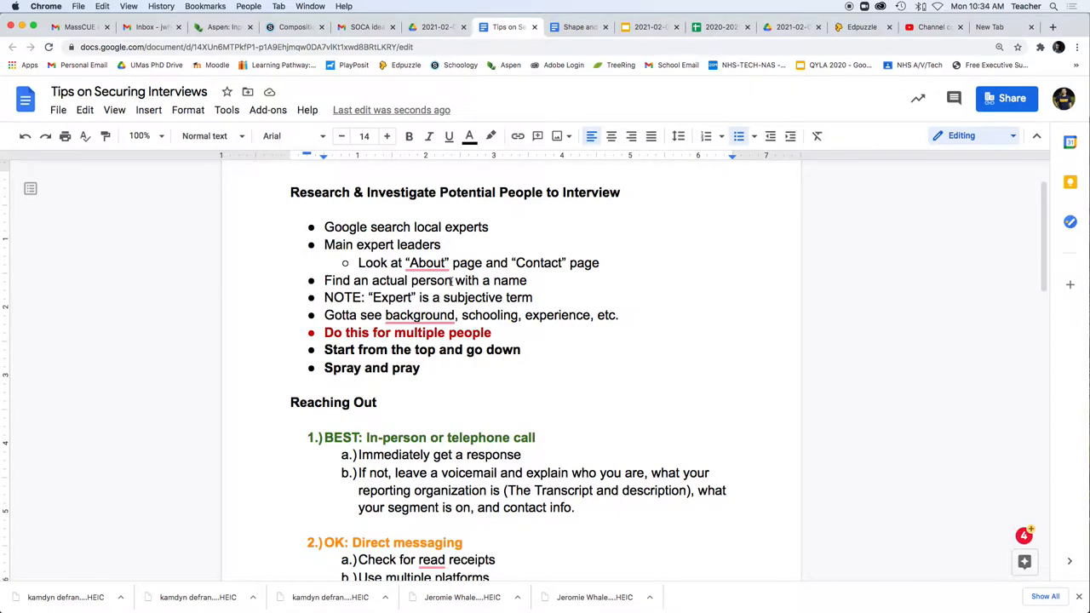
mouse_move(544, 247)
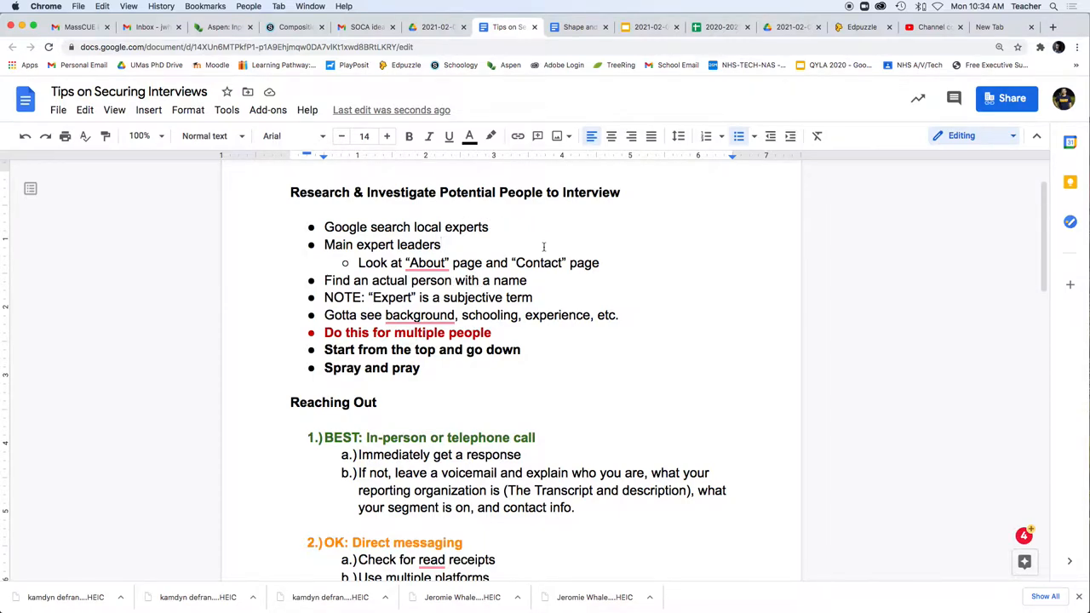
mouse_move(989, 27)
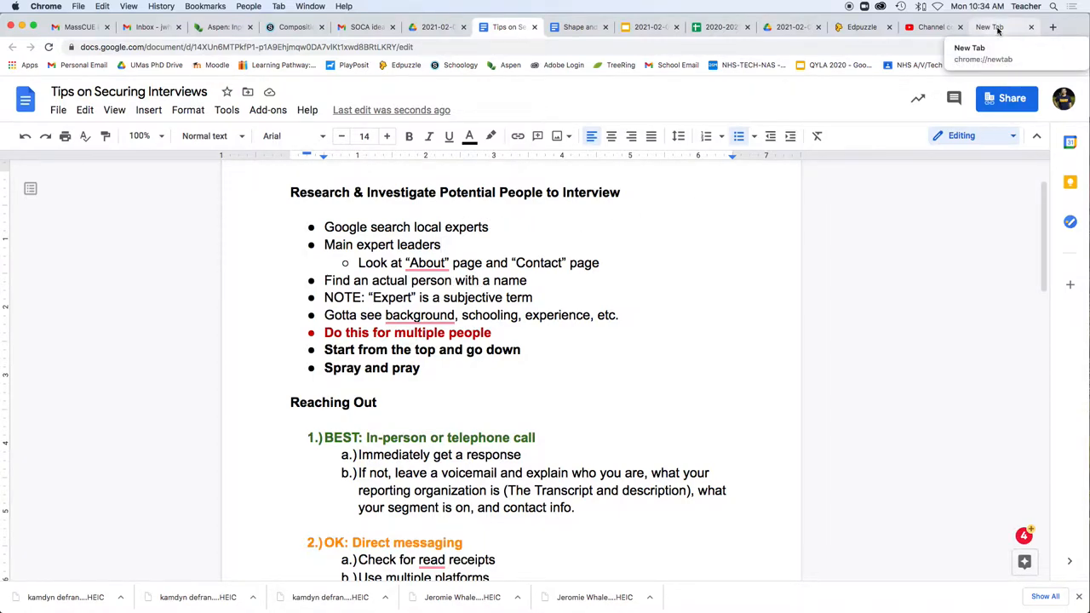
In a new tab, search Google for 'mars mission', then refine it to 'leading expert on mars mission'.
left_click(988, 27)
type("google.com/search?q=mars+mission&rlz=1C5CHFA_enUS919US919&oq=mars+mission&aqs=chrome..69i57j0i131i433j0l8.2171j0j7&sourceid=chrome&ie=UTF-8")
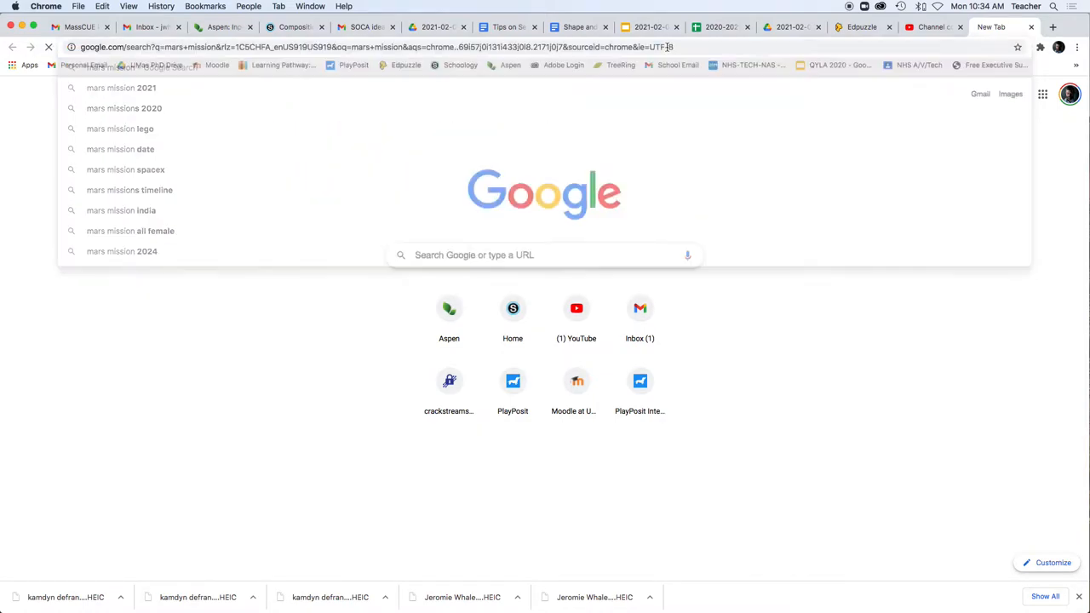
key("Return")
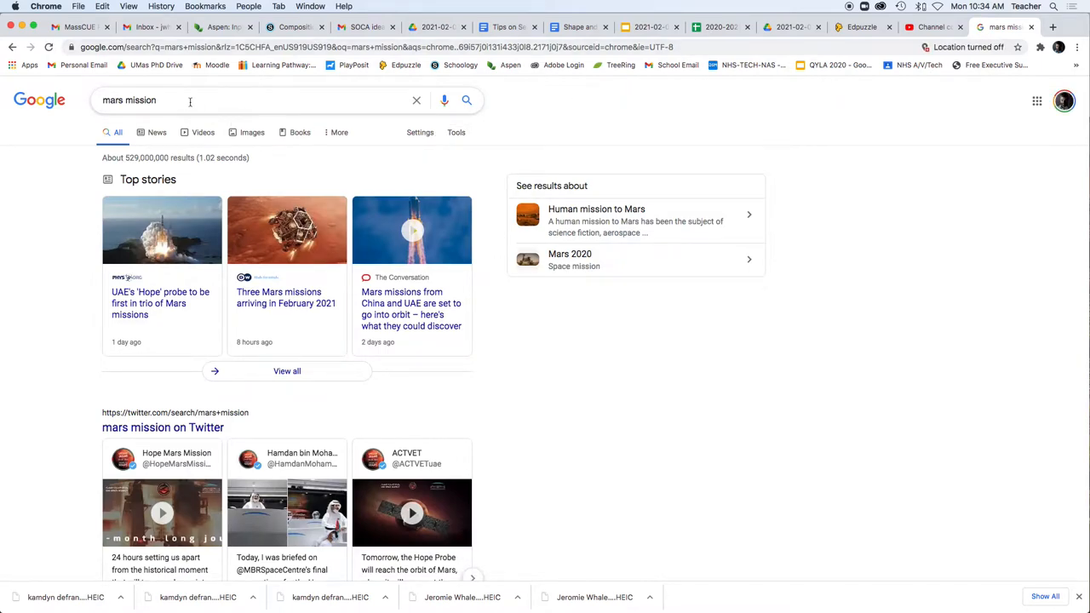
type("leading expert")
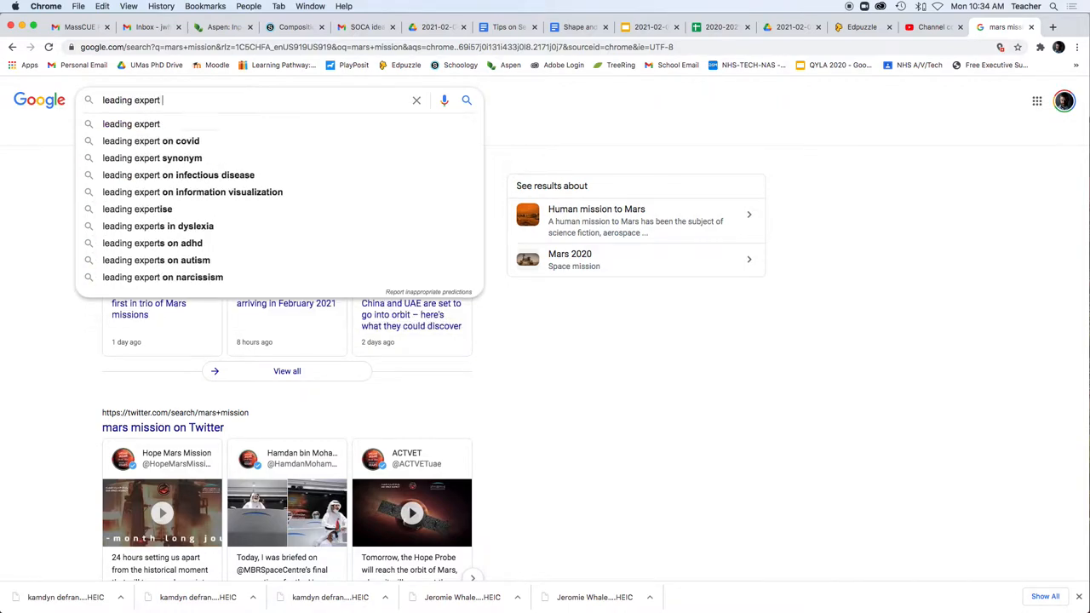
type("on mars")
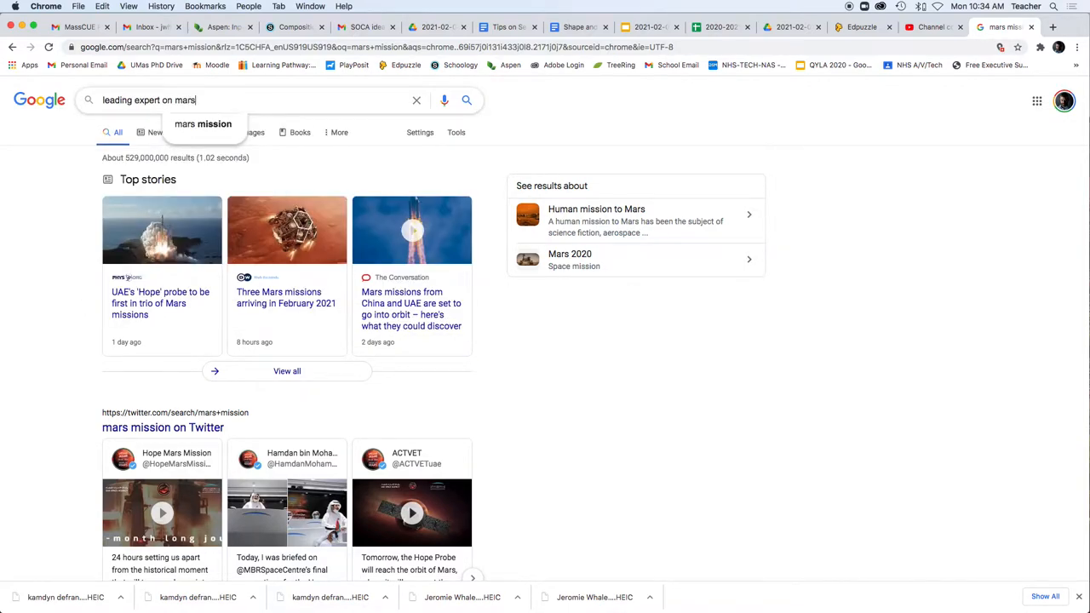
left_click(202, 125)
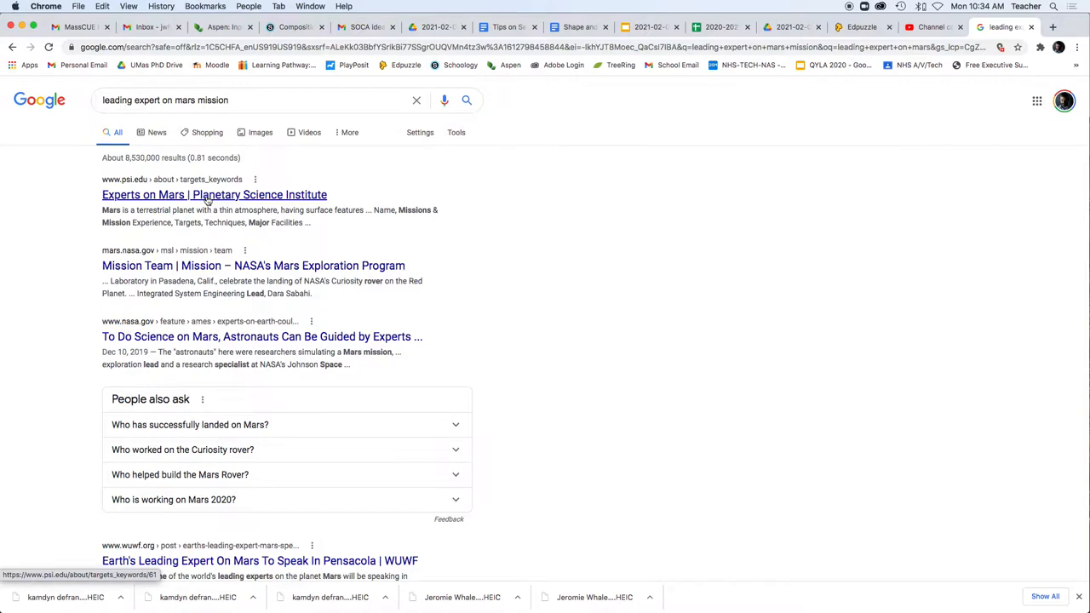
Go to the PSI Experts on Mars page and browse the experts table to a senior scientist's staff profile.
left_click(214, 194)
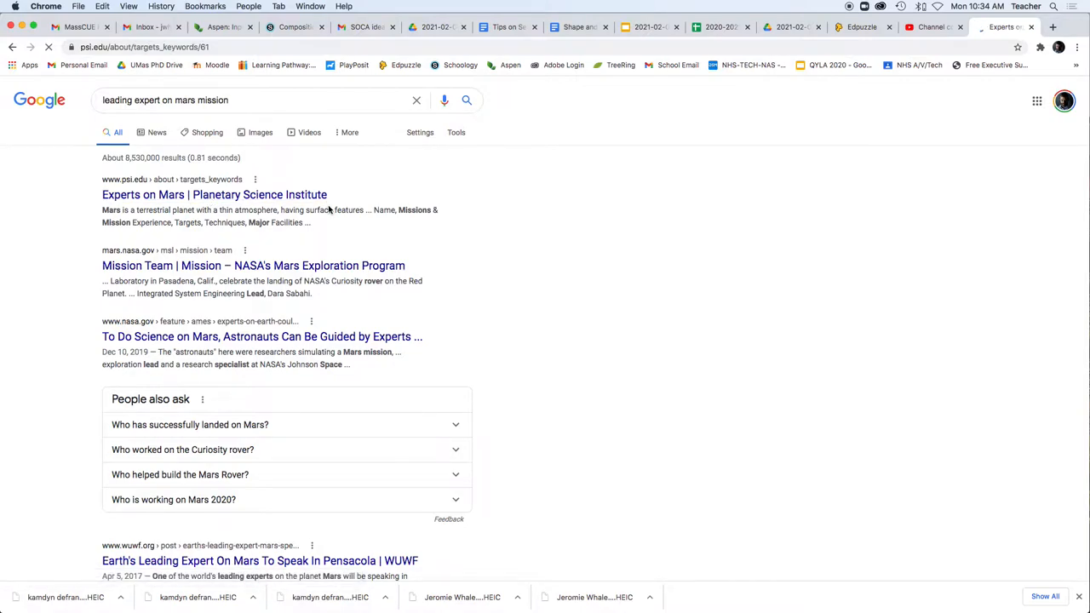
left_click(215, 194)
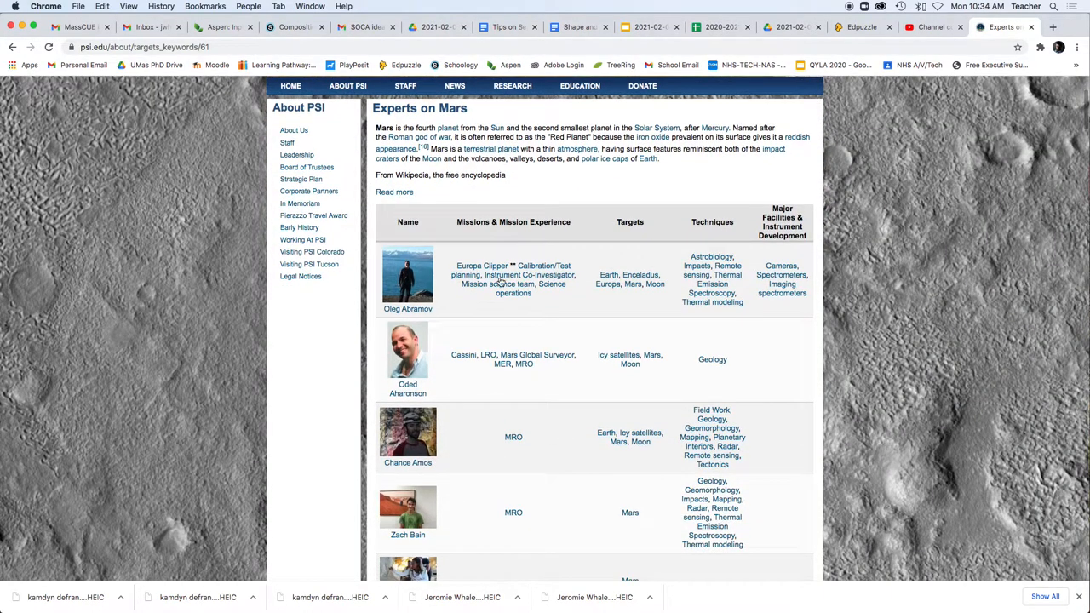
mouse_move(501, 283)
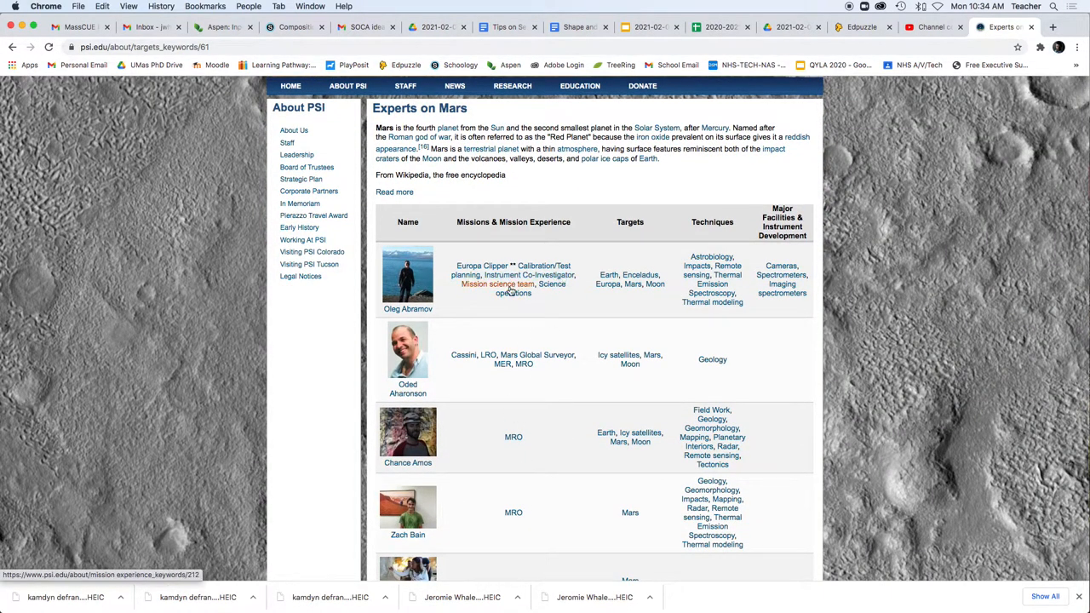
scroll("down", 3)
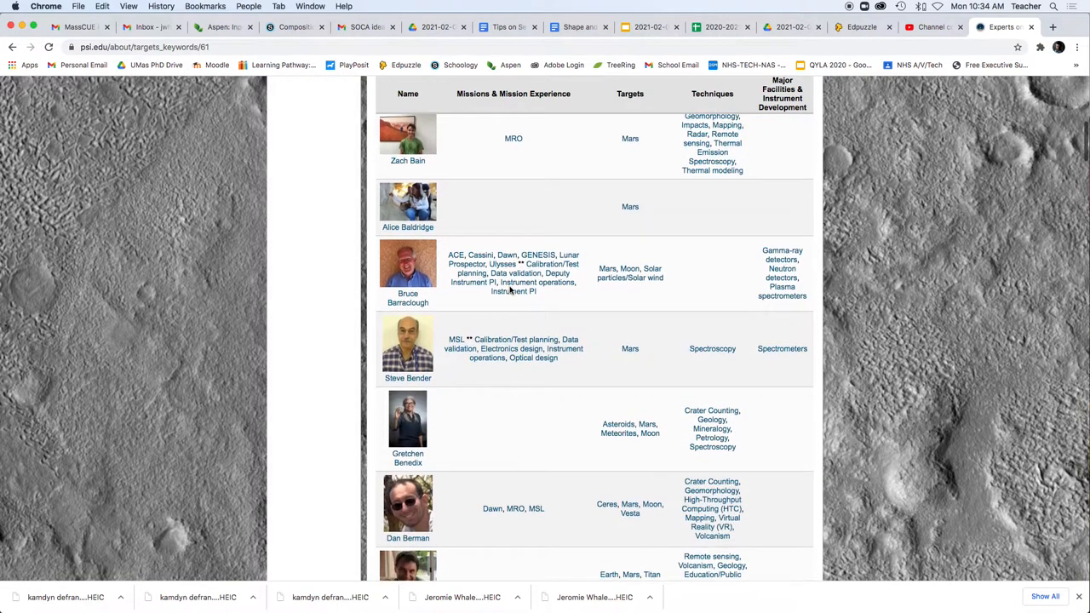
scroll("down", 3)
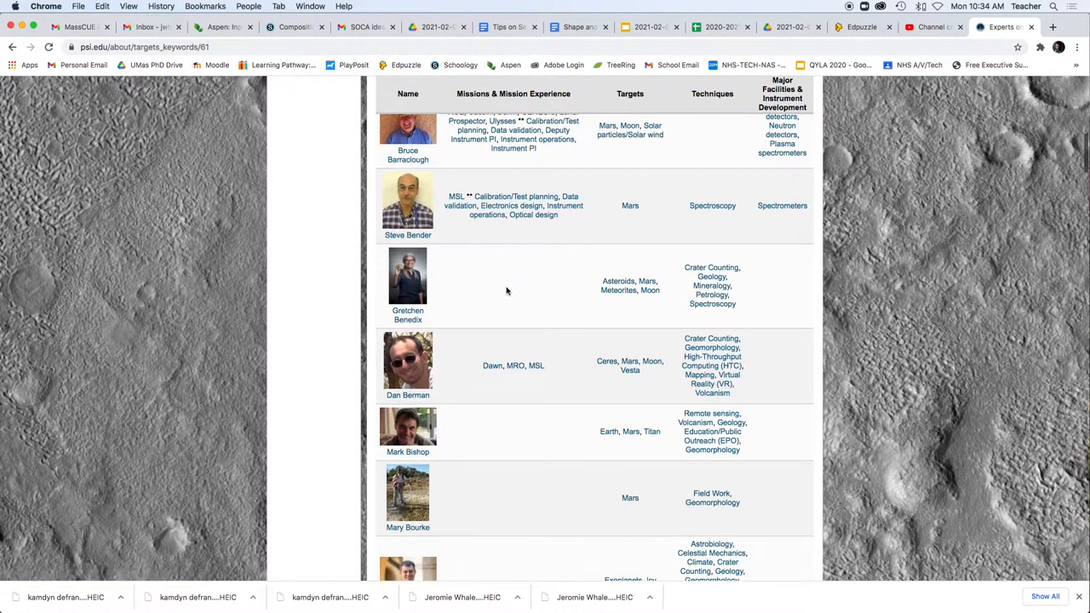
scroll("down", 3)
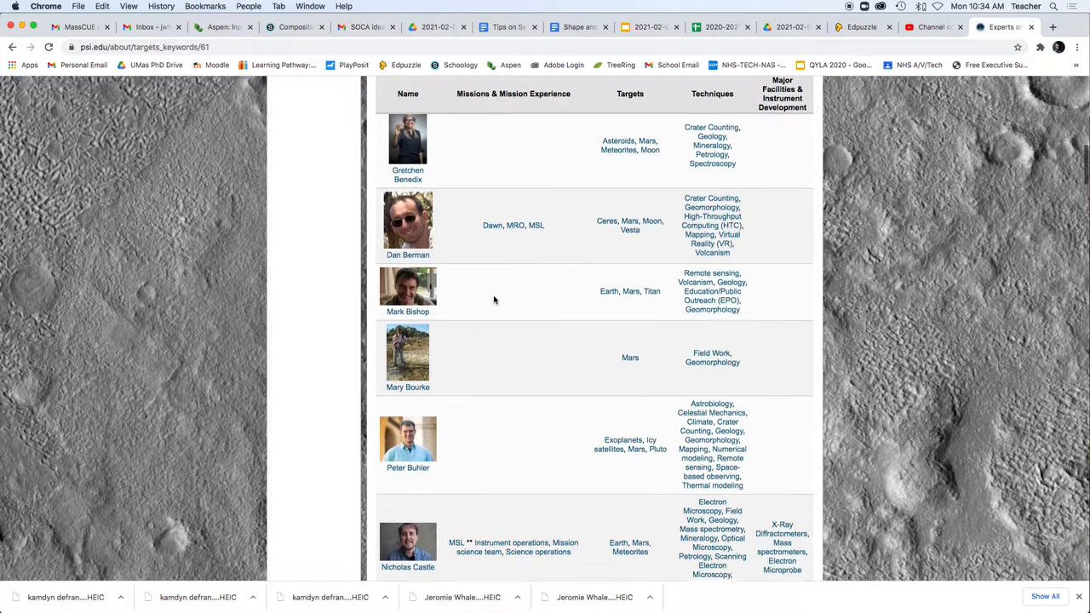
scroll("up", 3)
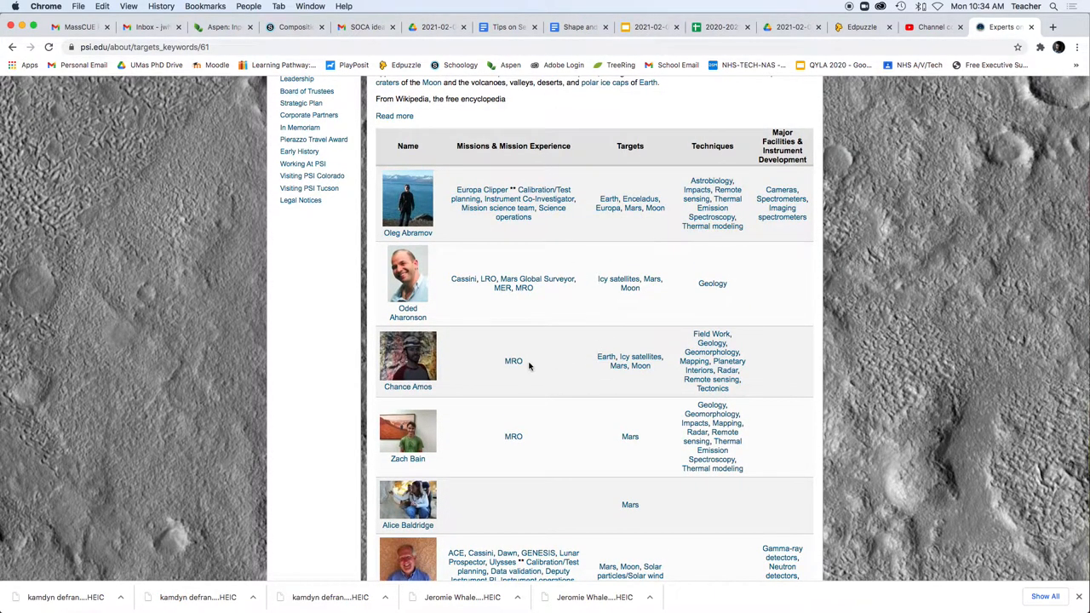
scroll("down", 3)
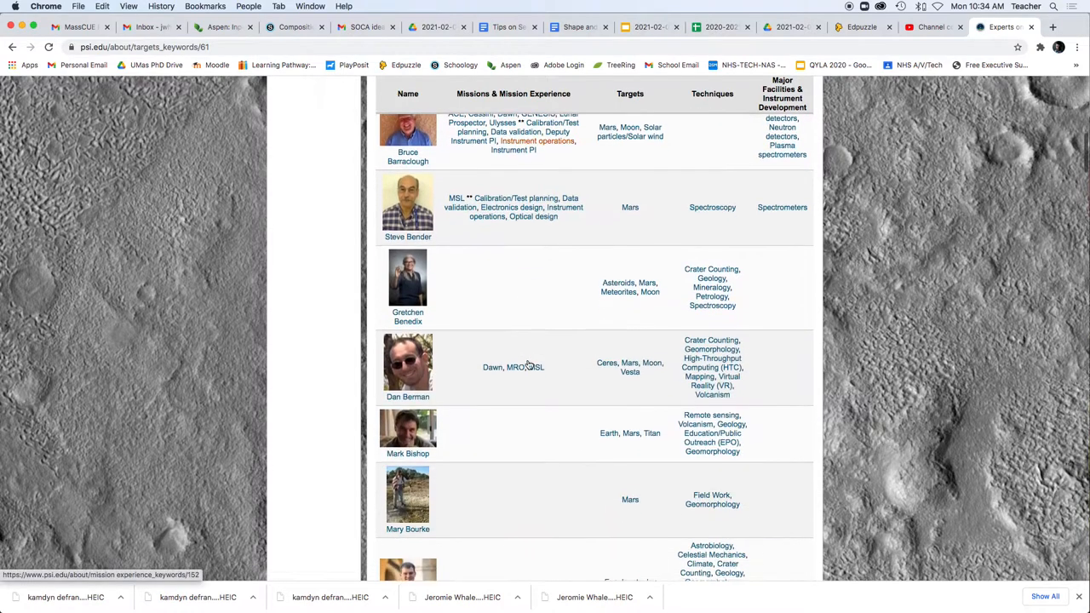
scroll("down", 3)
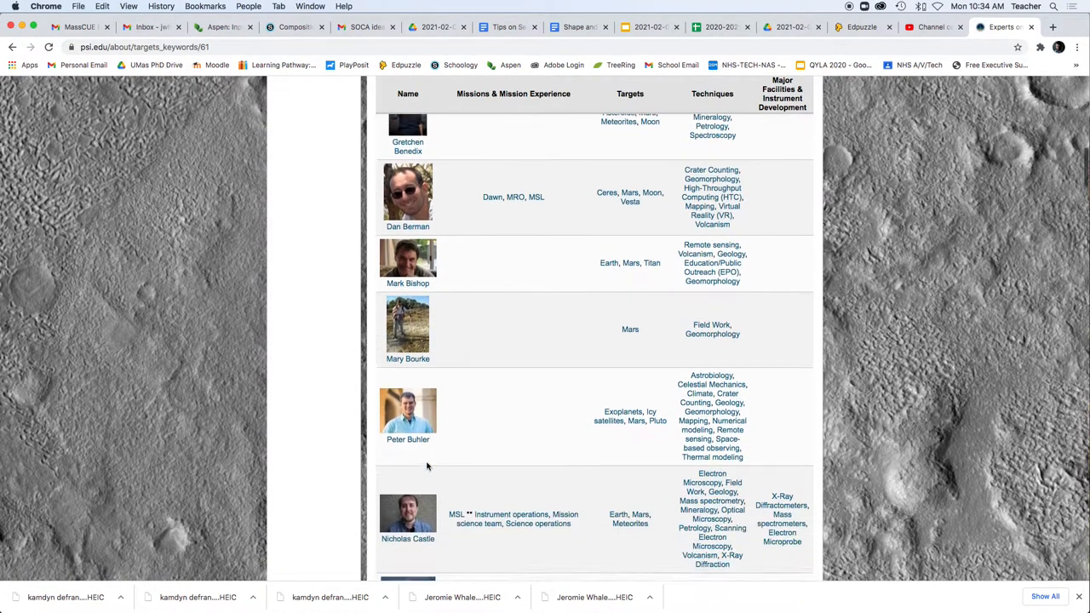
scroll("up", 3)
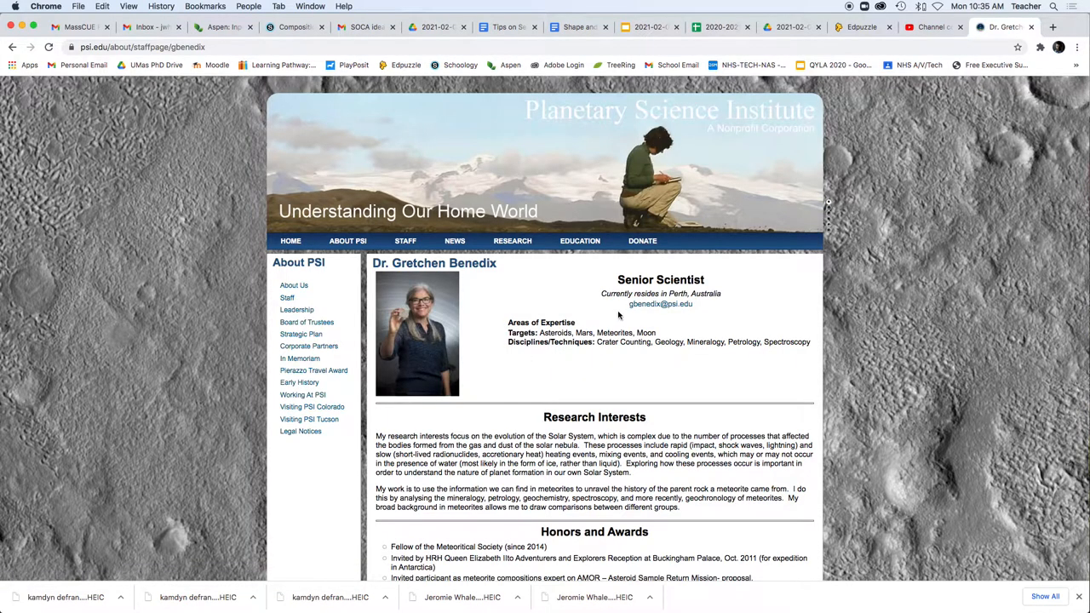
mouse_move(542, 356)
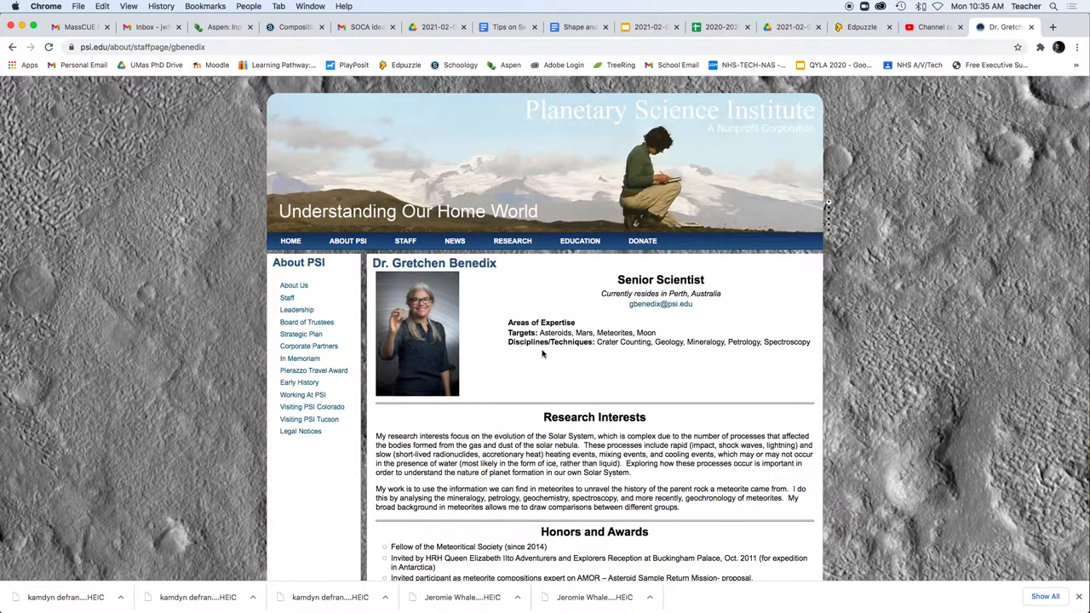
mouse_move(514, 300)
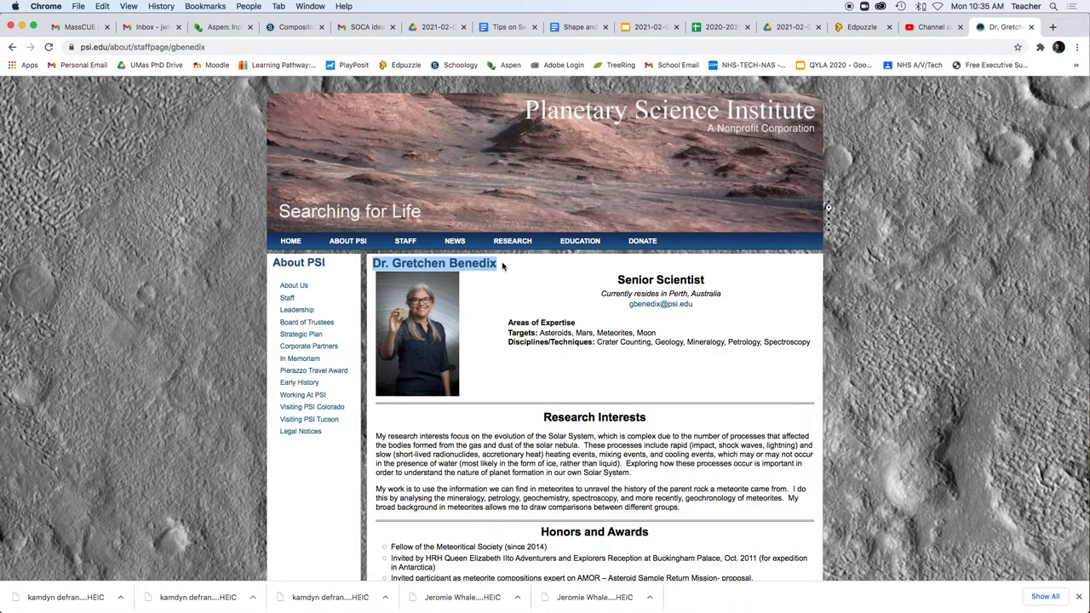
Review the scientist's expertise on the PSI profile, comparing it against the research tips, ending on the tips doc.
scroll("down", 3)
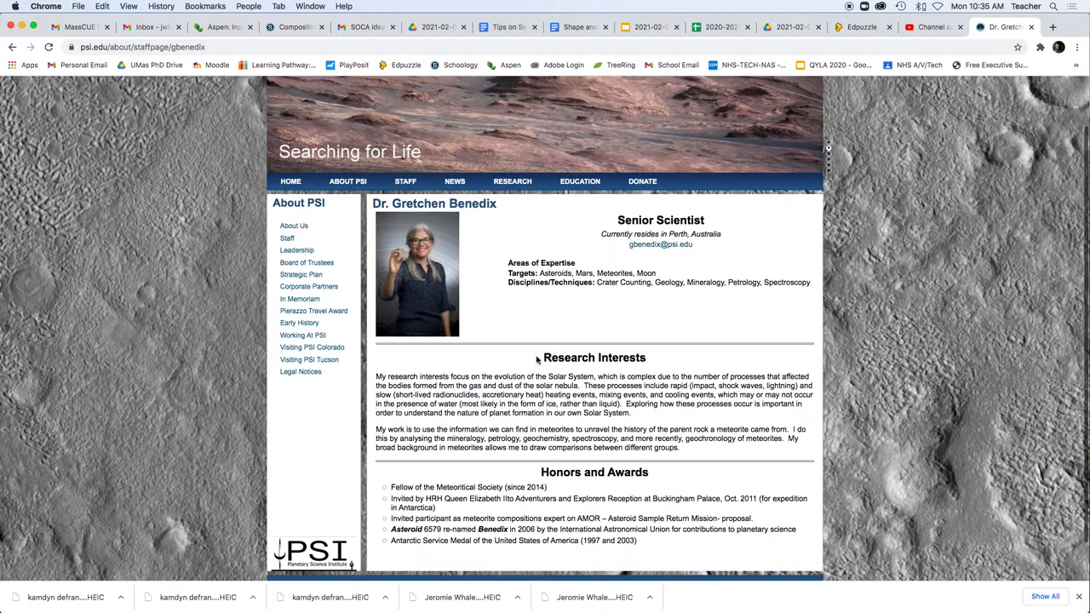
scroll("down", 3)
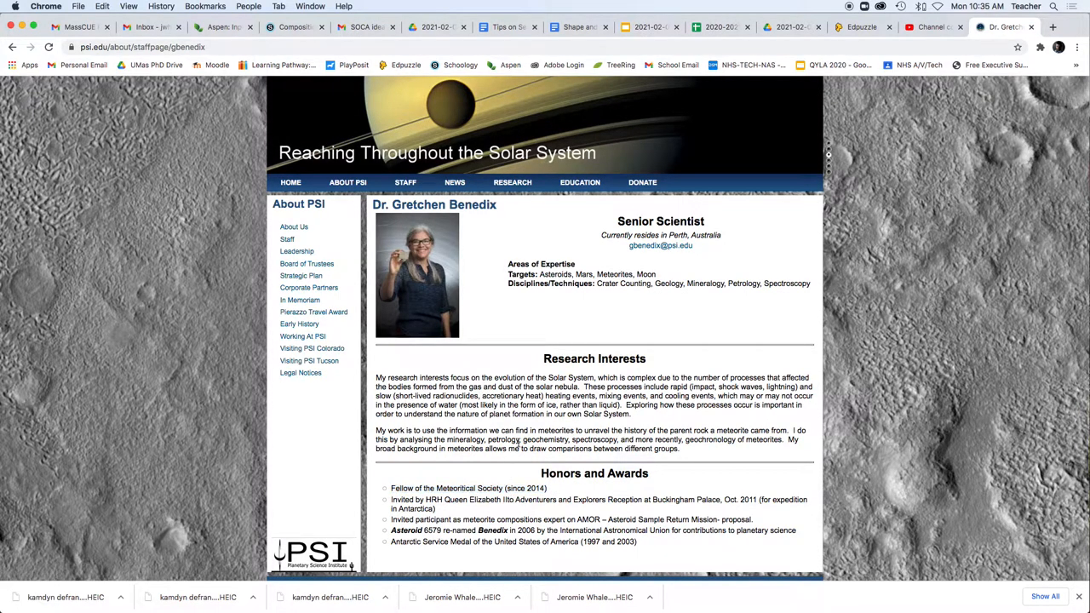
scroll("down", 3)
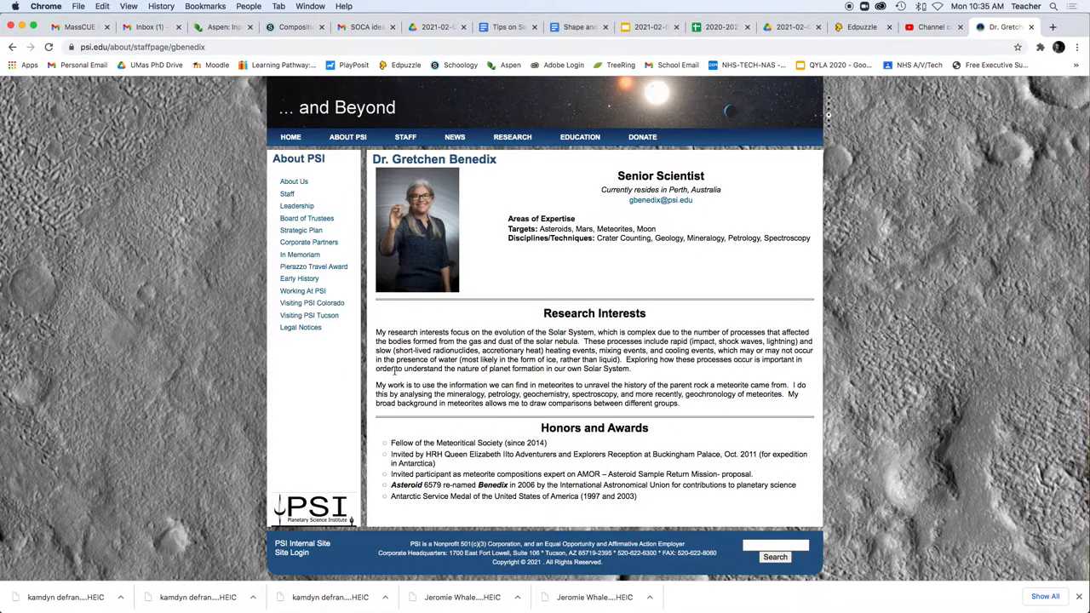
scroll("up", 3)
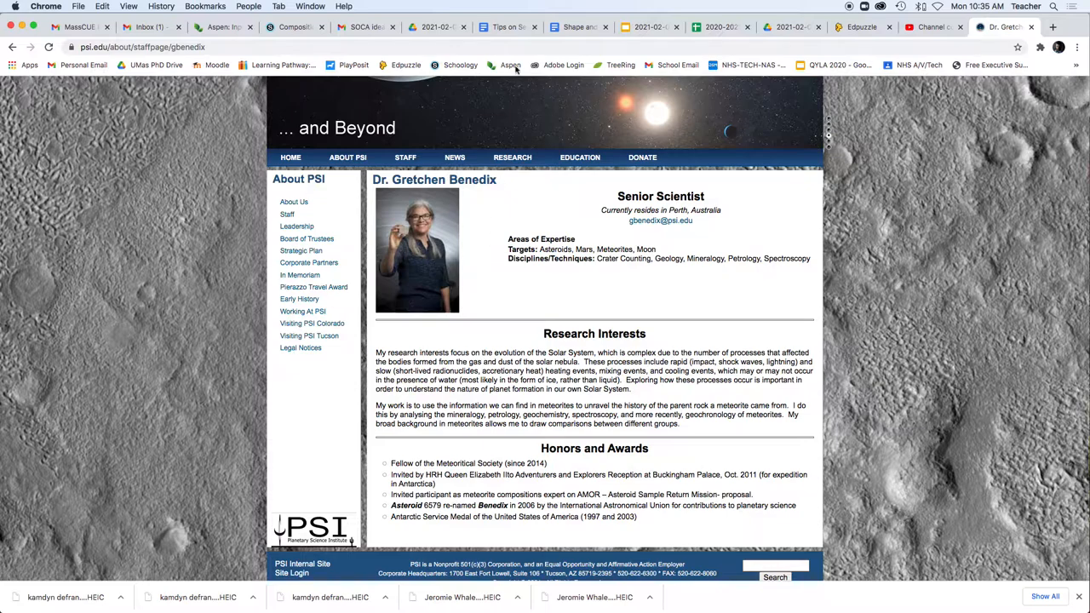
left_click(508, 27)
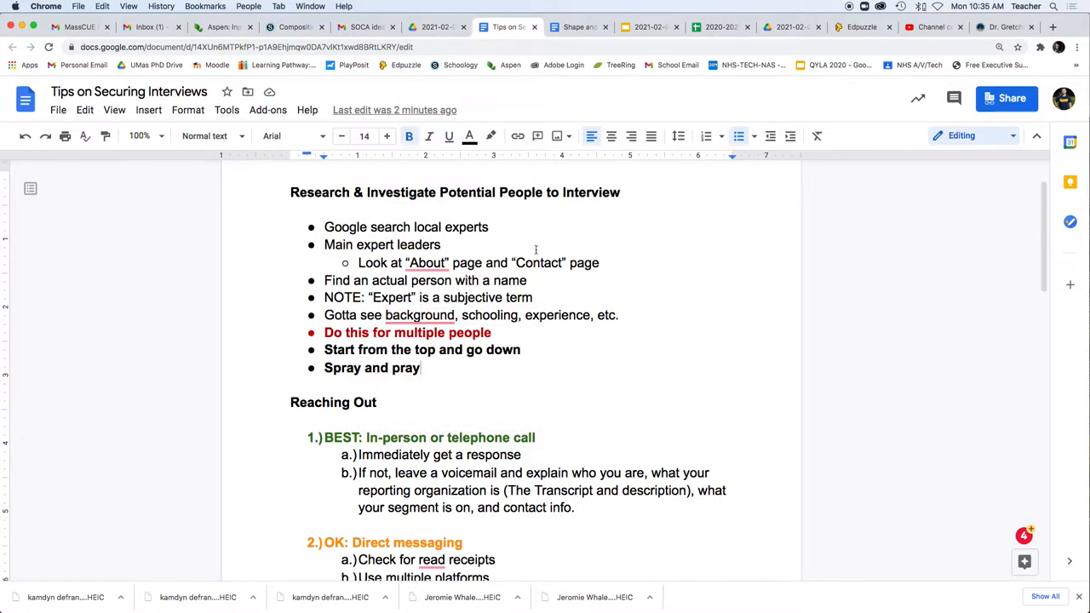
left_click(1004, 28)
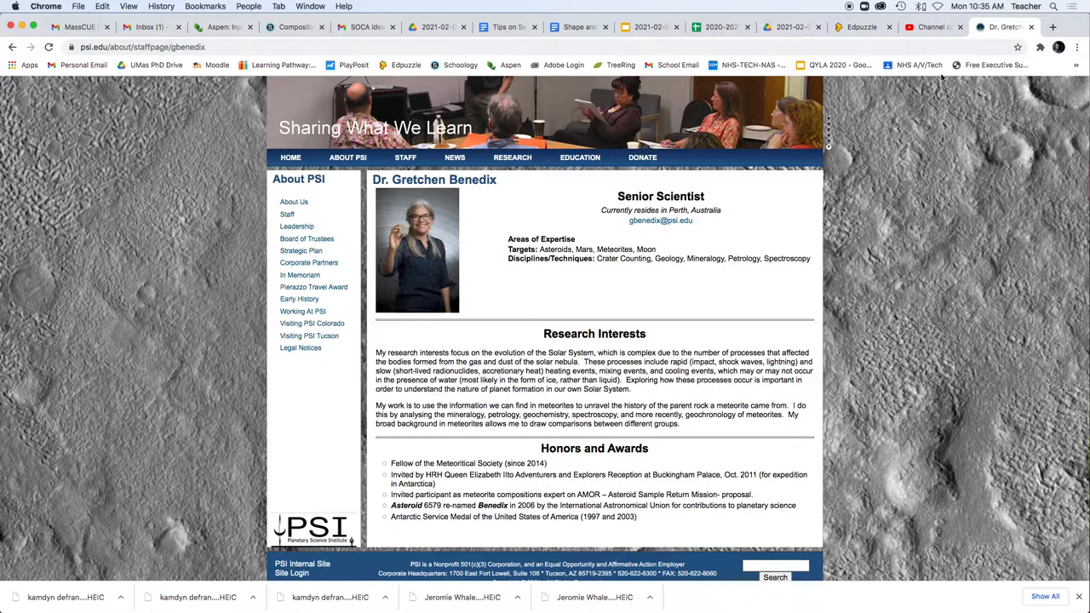
mouse_move(937, 83)
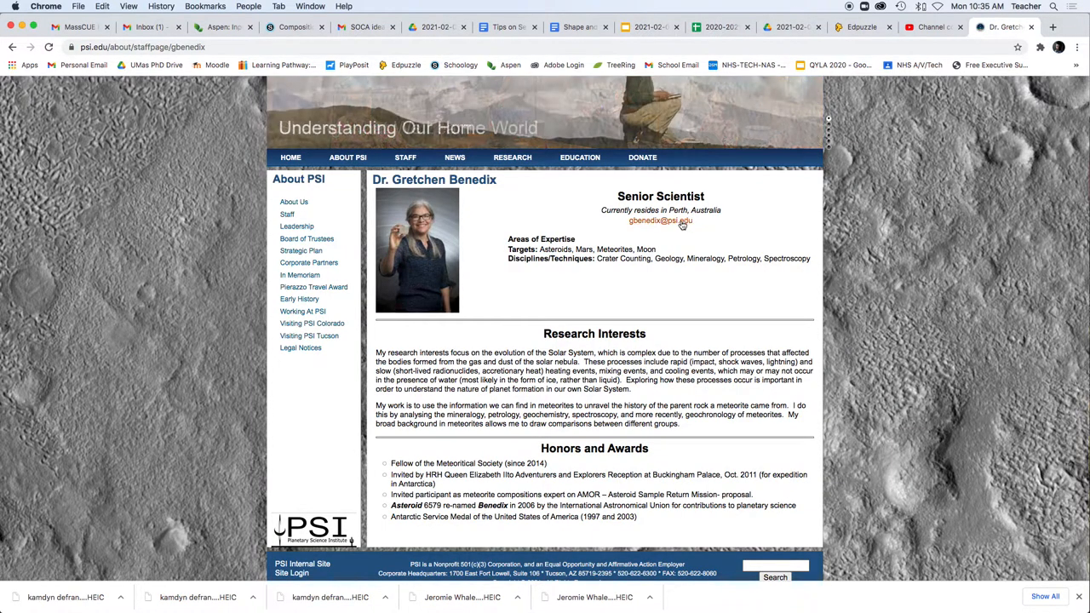
left_click(507, 27)
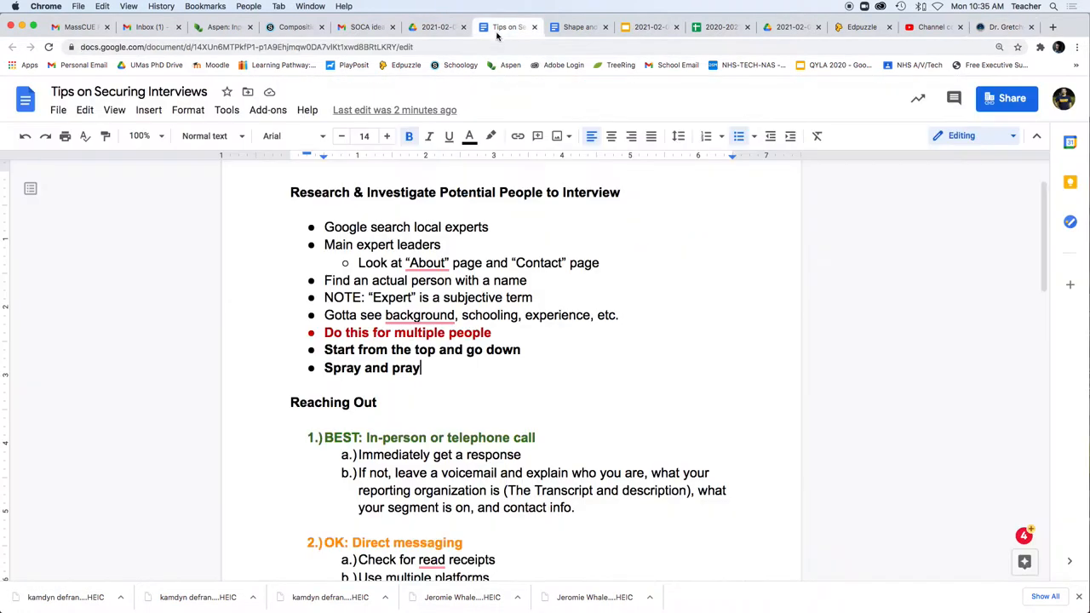
Highlight BEST items a and b under Reaching Out, clear the highlight, and return to the PSI profile.
scroll("down", 3)
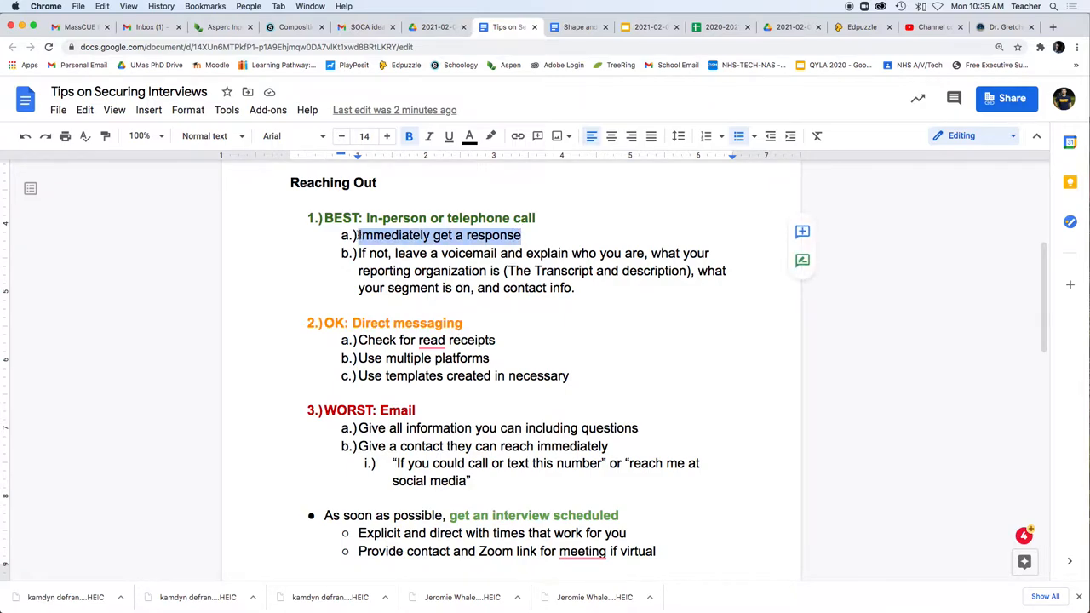
left_click(412, 252)
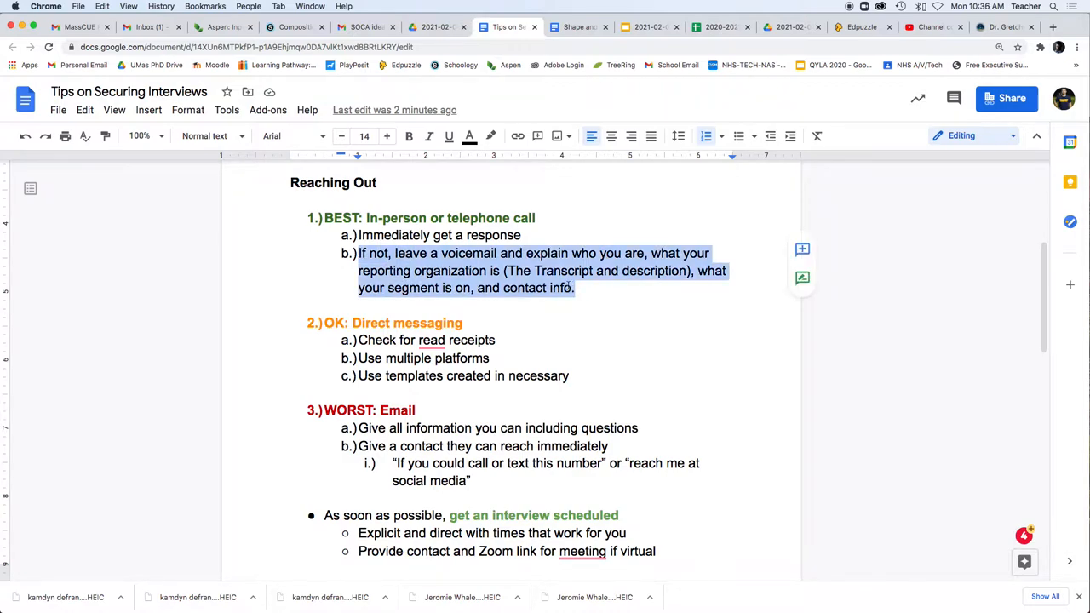
left_click(575, 288)
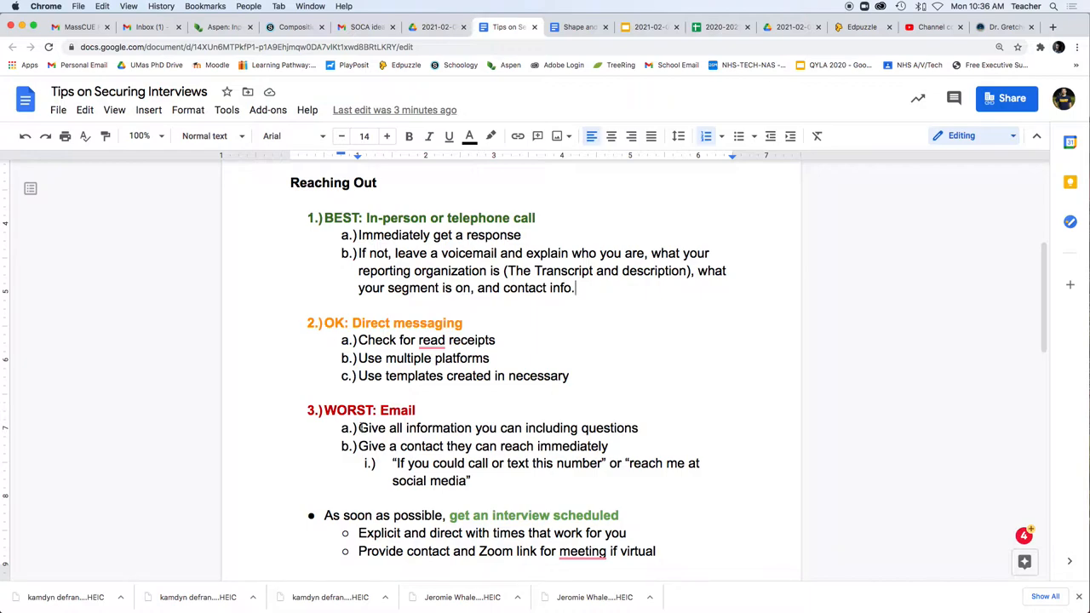
left_click(431, 340)
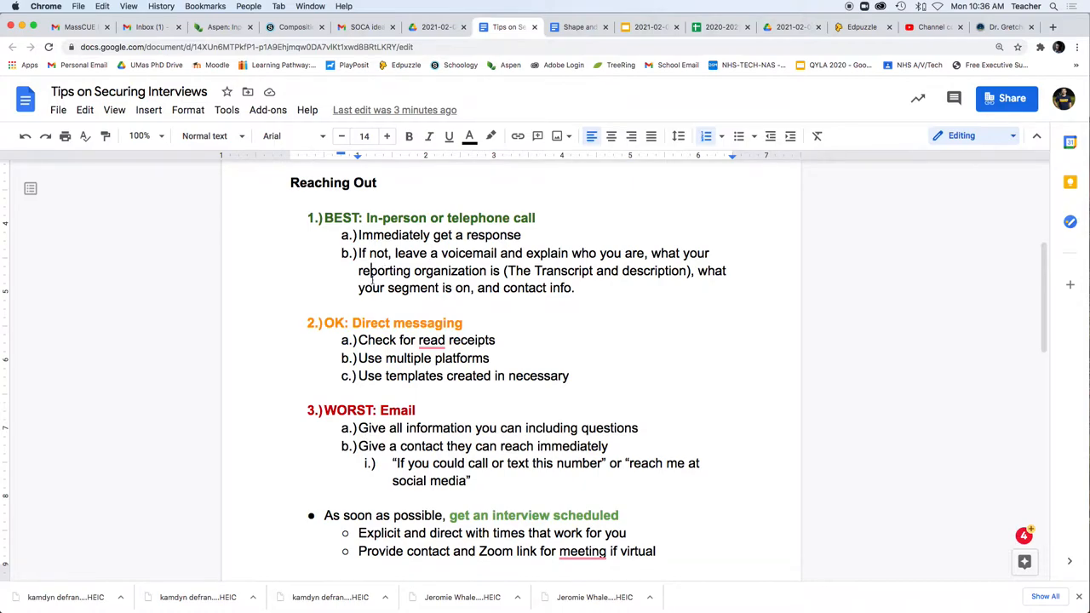
left_click(995, 27)
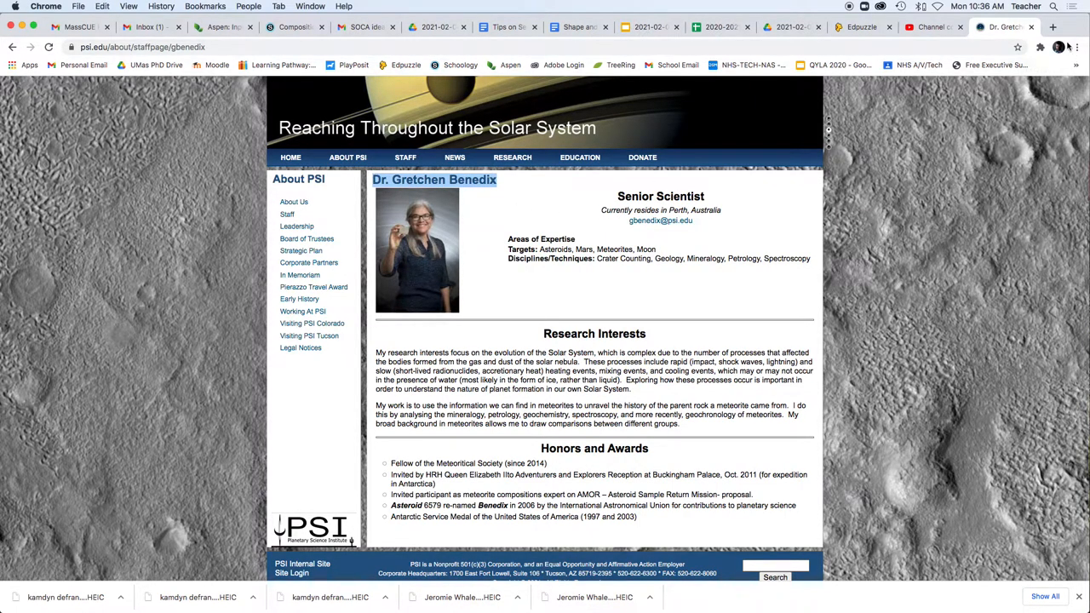
Search Google for the scientist's highlighted name and go to her Twitter profile.
left_click(1053, 27)
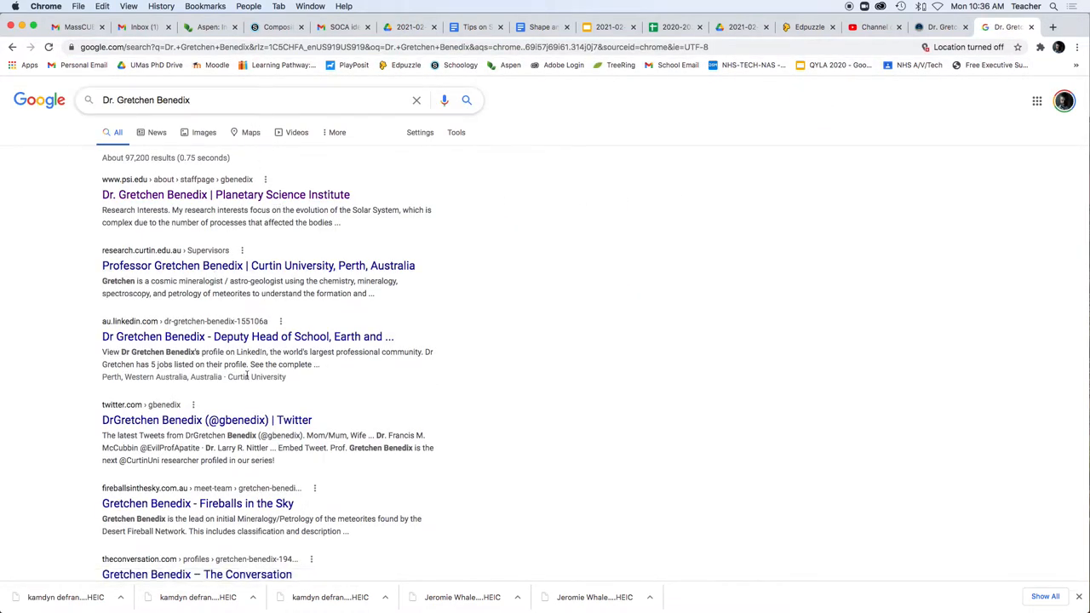
left_click(206, 418)
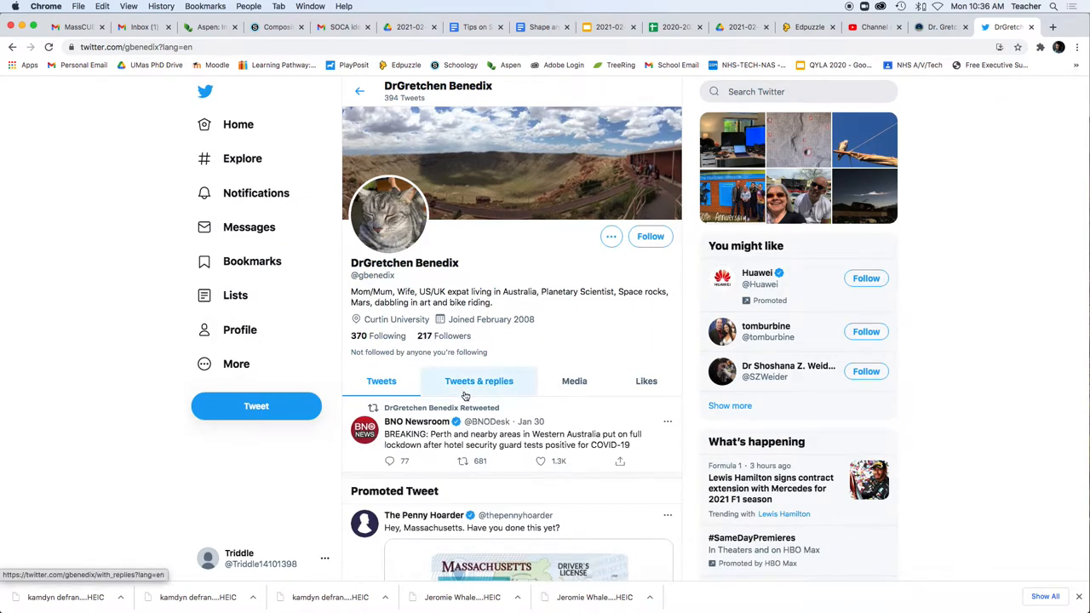
scroll("down", 3)
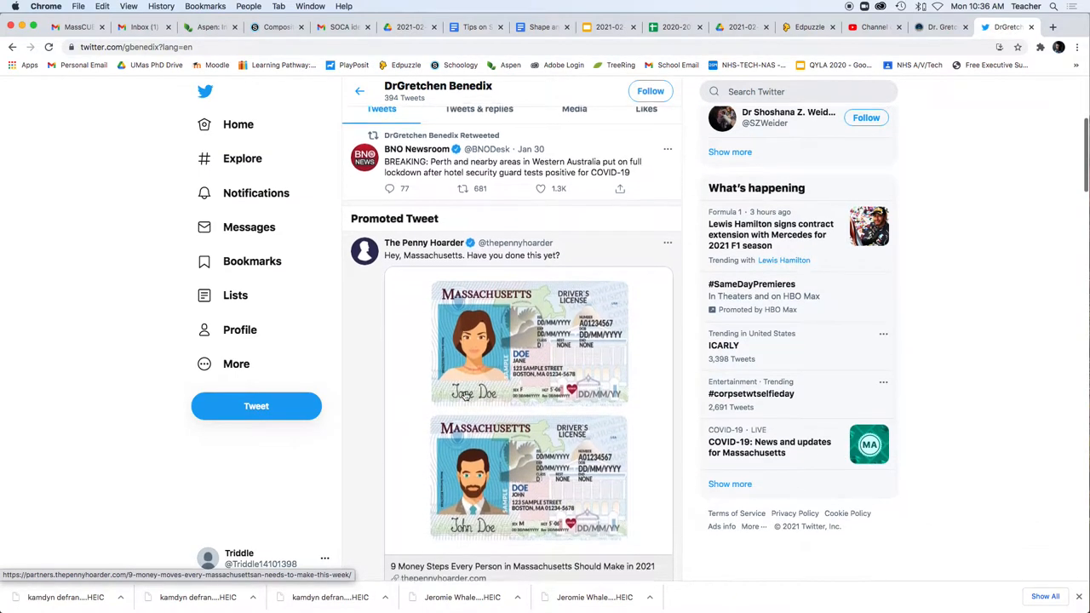
scroll("down", 3)
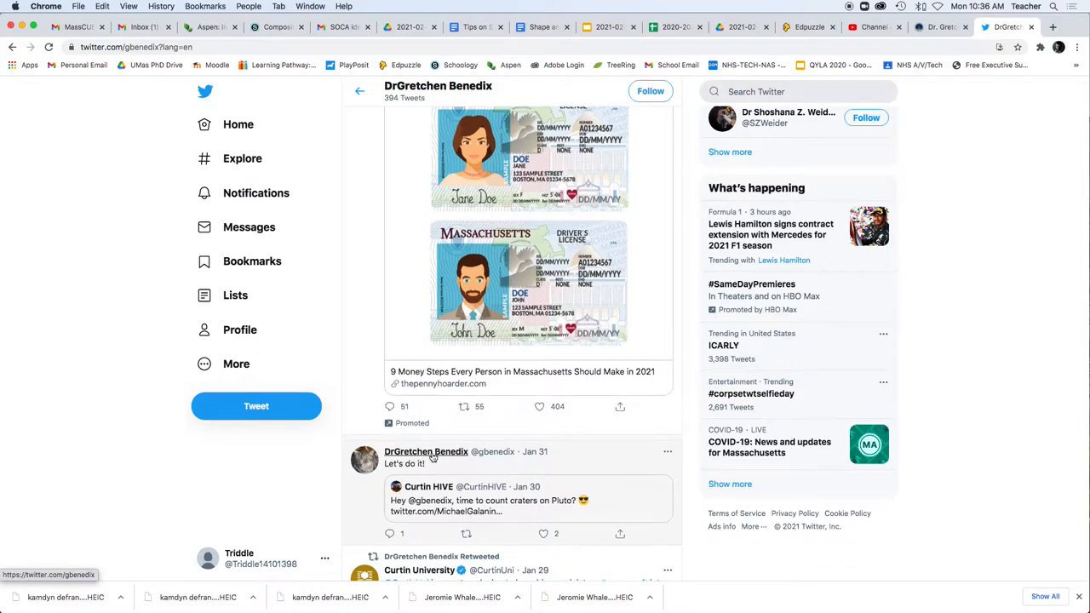
scroll("down", 3)
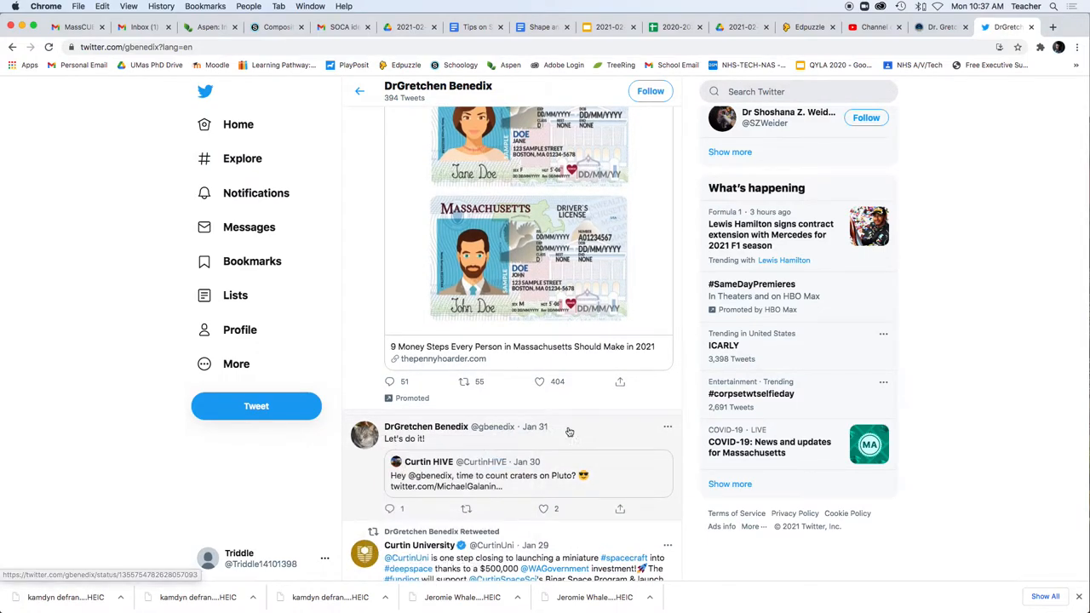
scroll("down", 3)
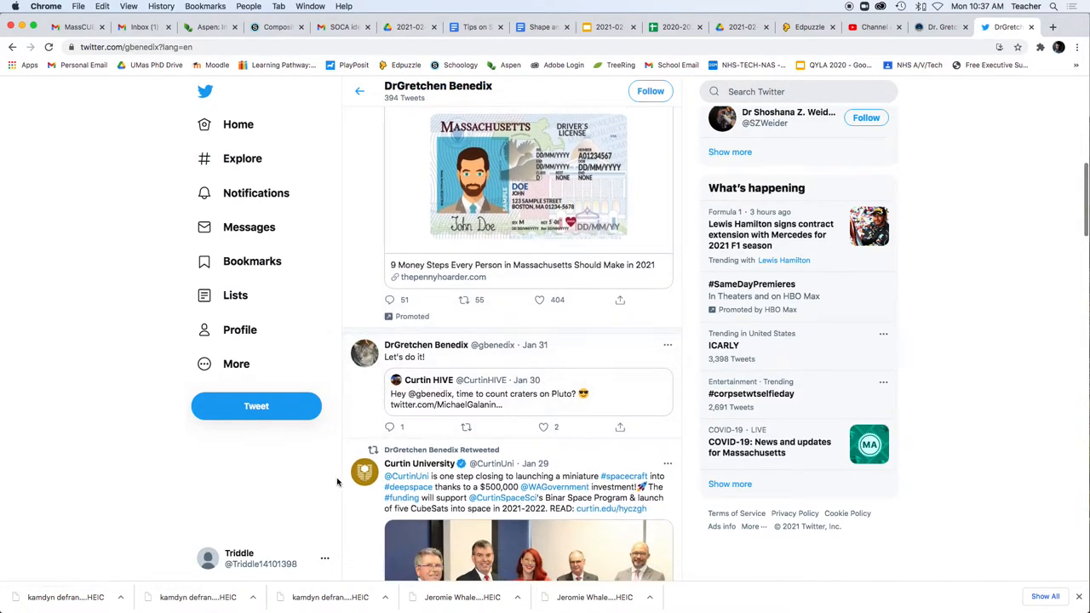
Browse her recent tweets, then return to the Reaching Out tips in the doc.
scroll("down", 3)
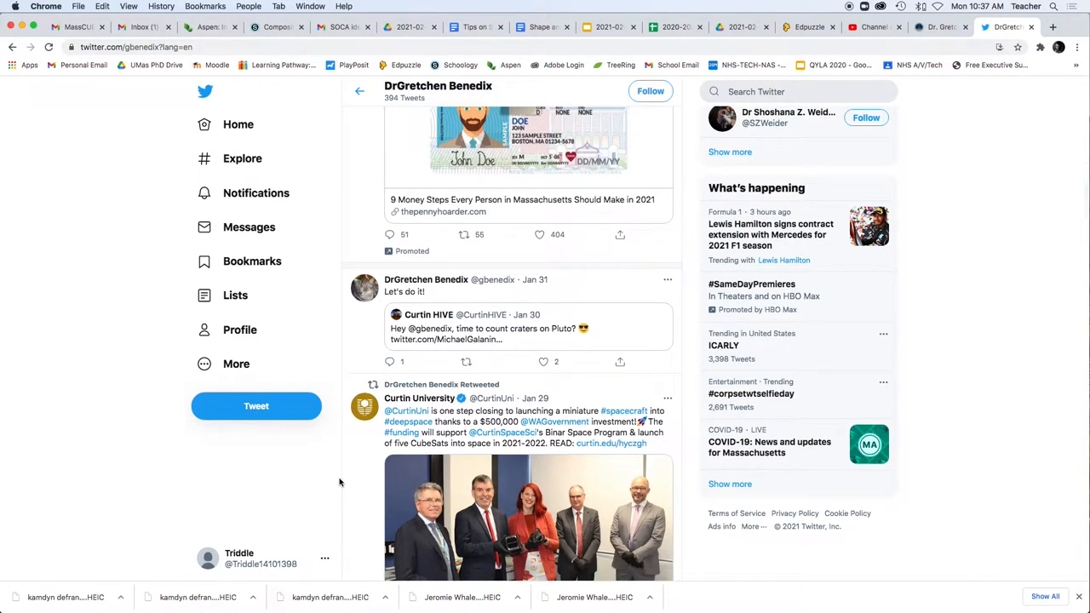
scroll("down", 3)
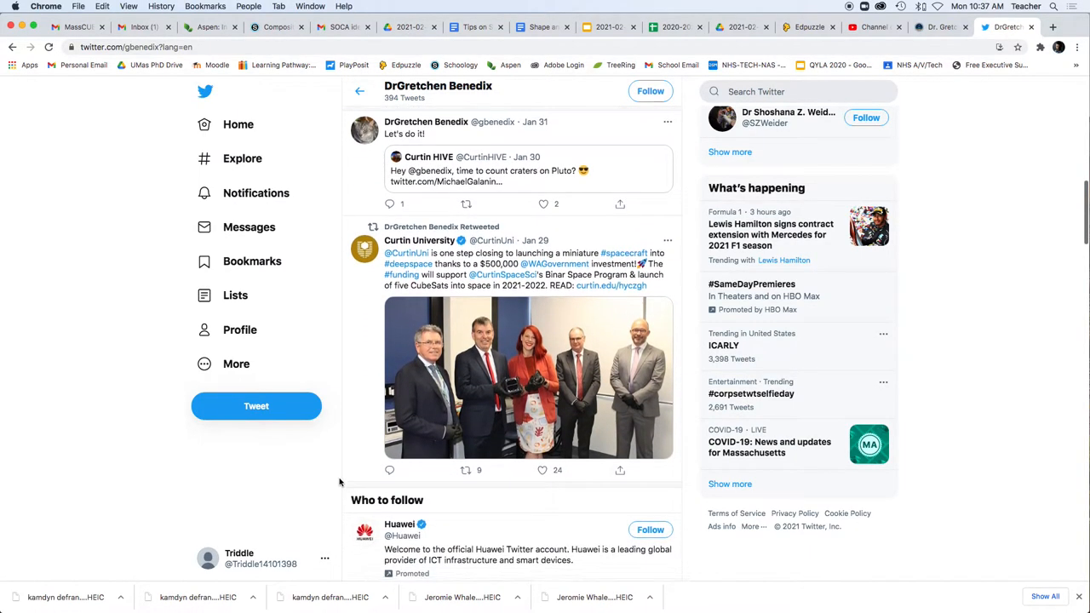
scroll("down", 3)
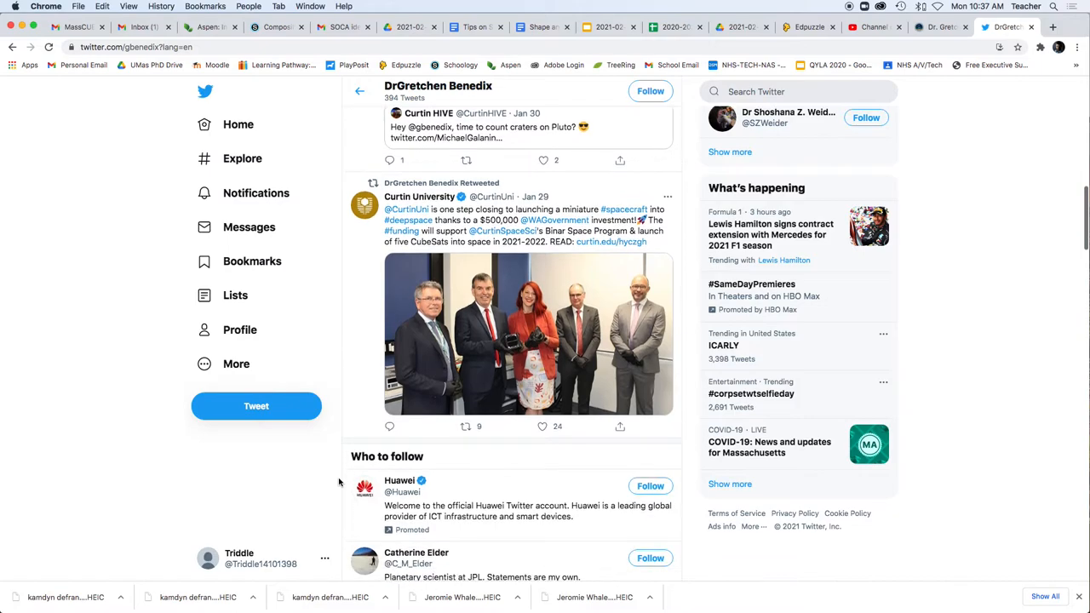
scroll("down", 3)
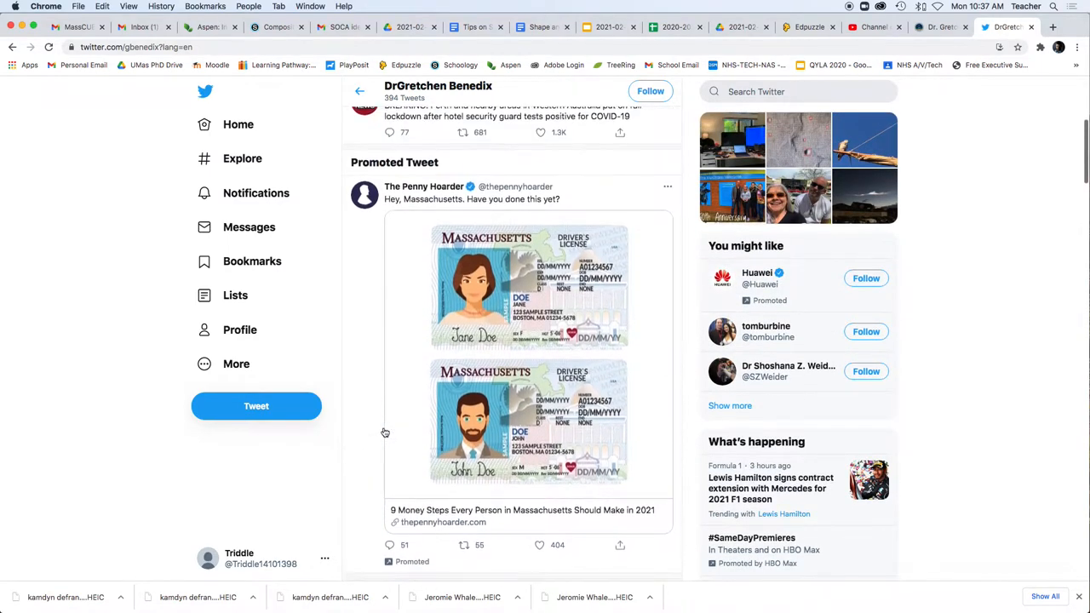
scroll("up", 3)
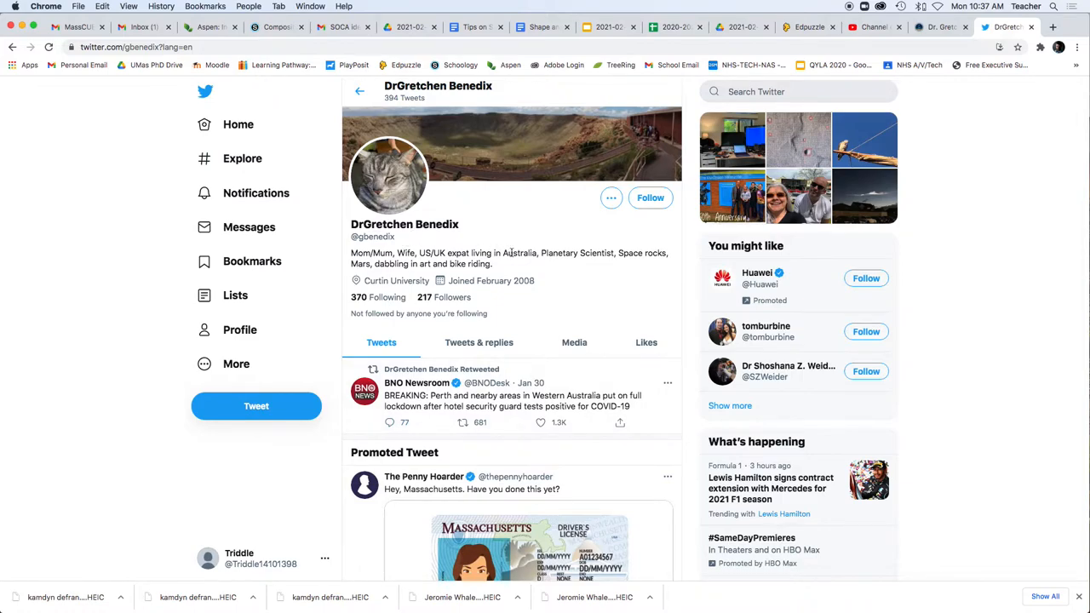
mouse_move(446, 293)
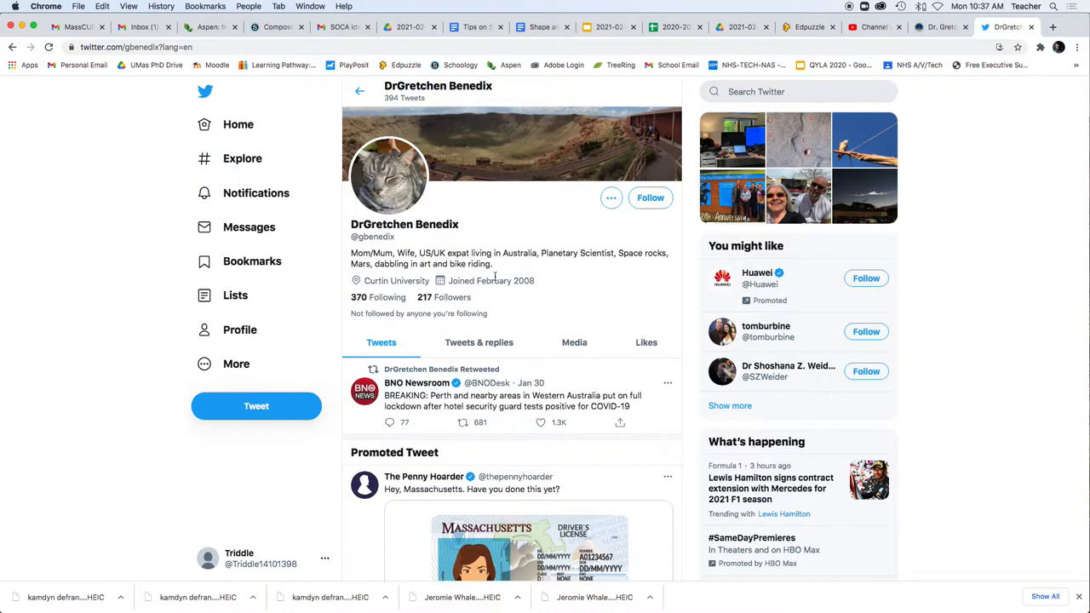
mouse_move(483, 52)
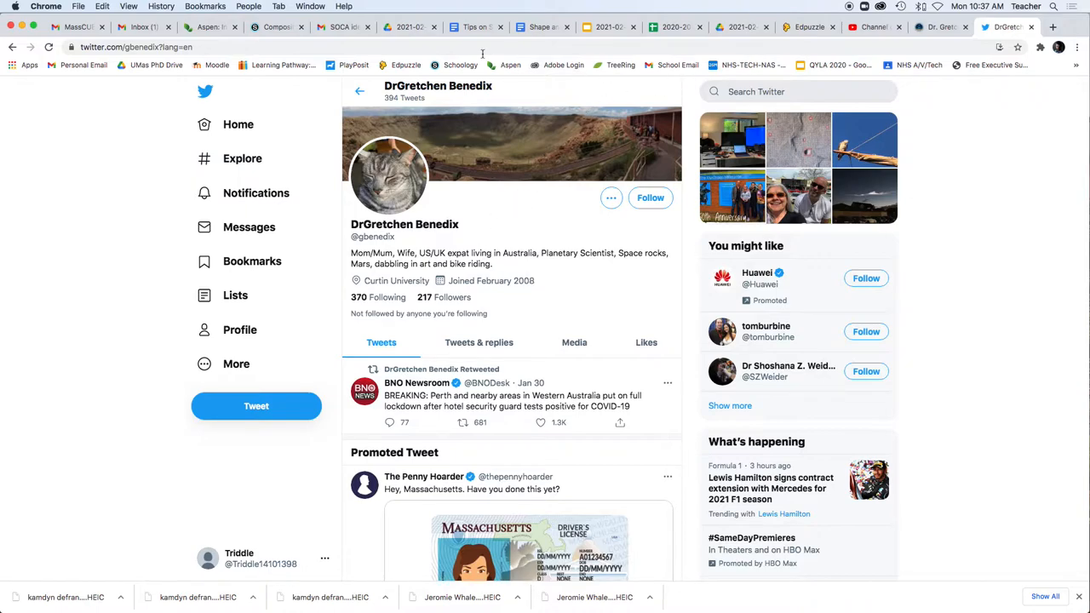
left_click(474, 28)
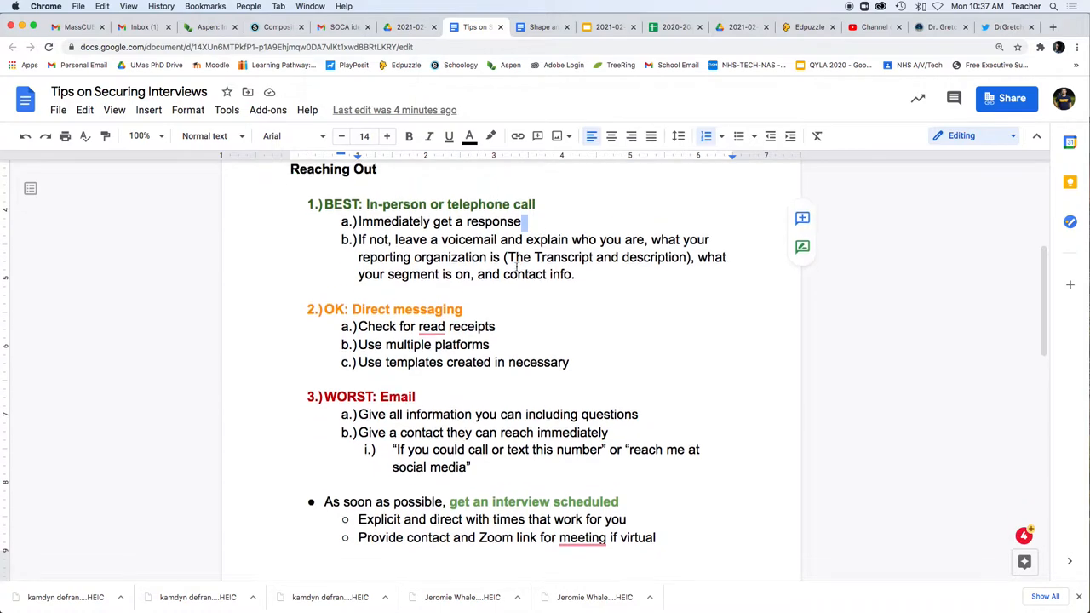
Search Google Drive for 'template' to find the CAMP Transcript email inquiry template.
scroll("up", 3)
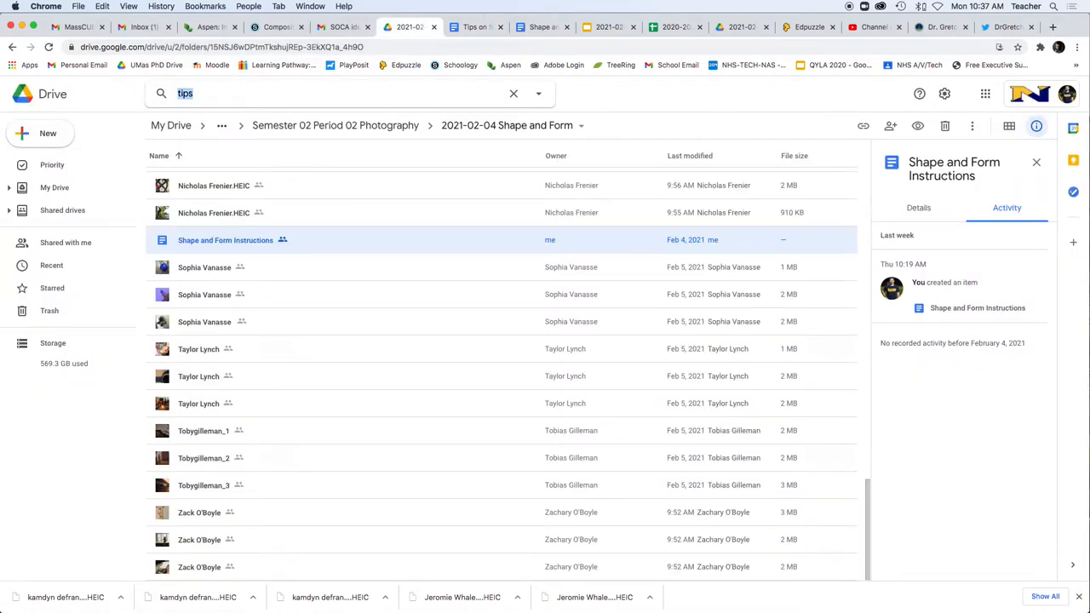
type("template")
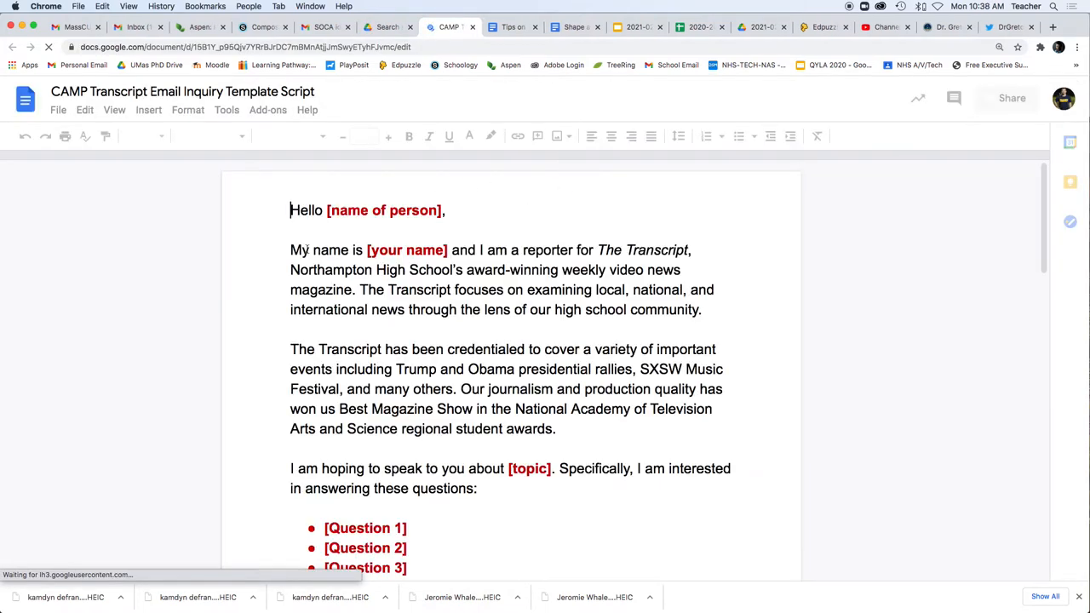
Highlight the template's introductory, credentials and scheduling paragraphs while reading through them.
left_click_drag(290, 249, 702, 310)
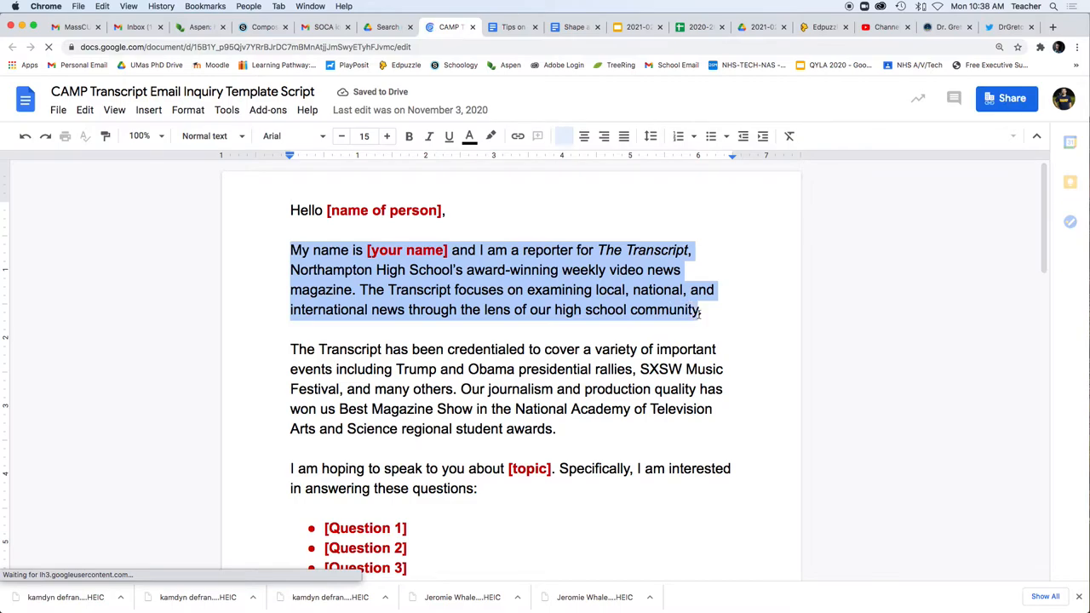
left_click(701, 310)
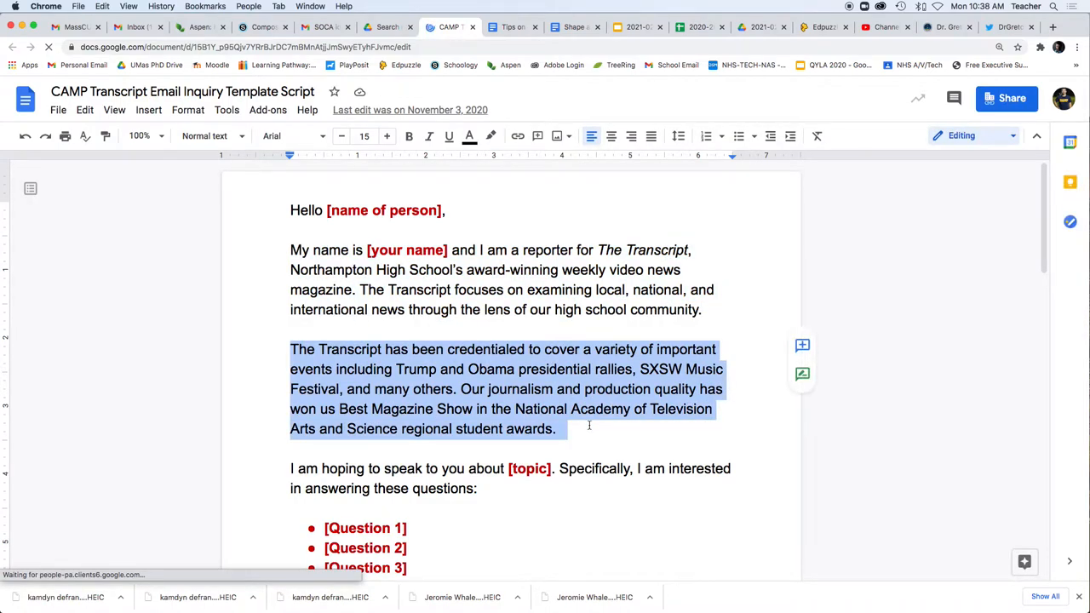
scroll("down", 3)
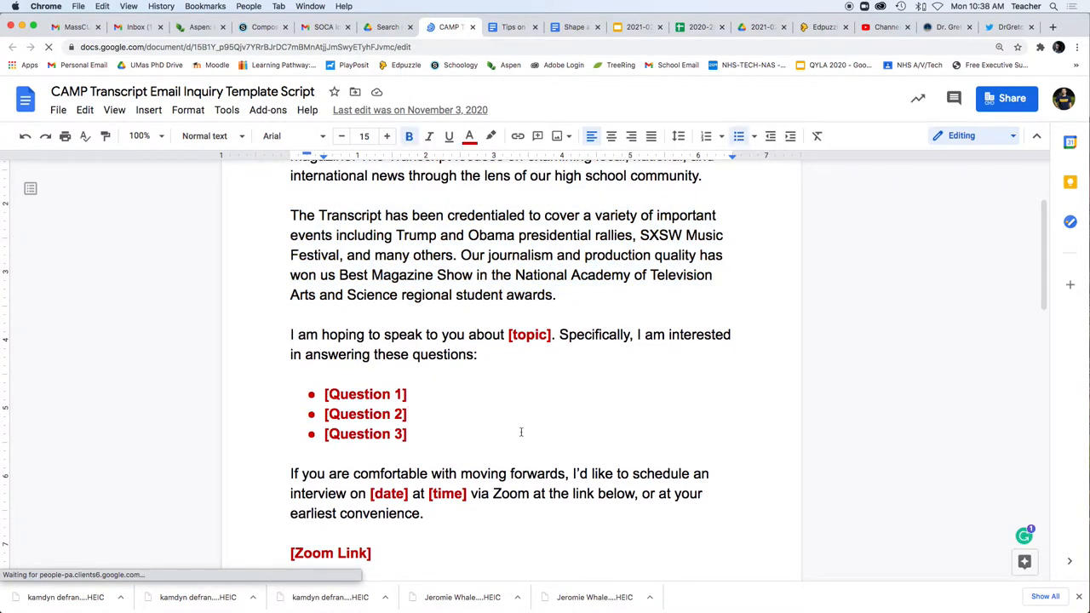
scroll("down", 3)
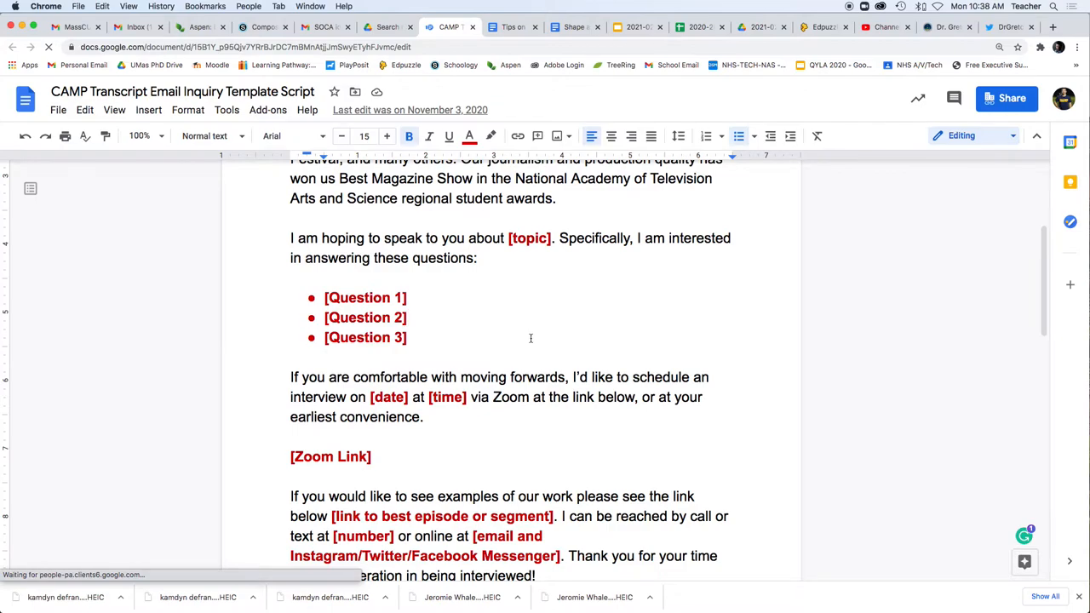
scroll("down", 3)
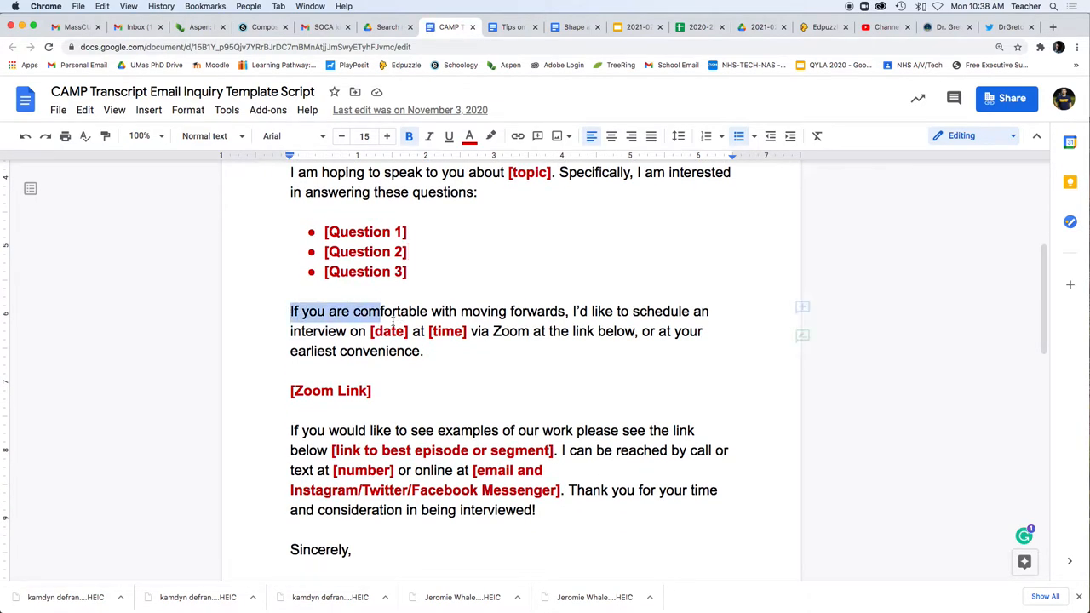
left_click_drag(290, 310, 436, 351)
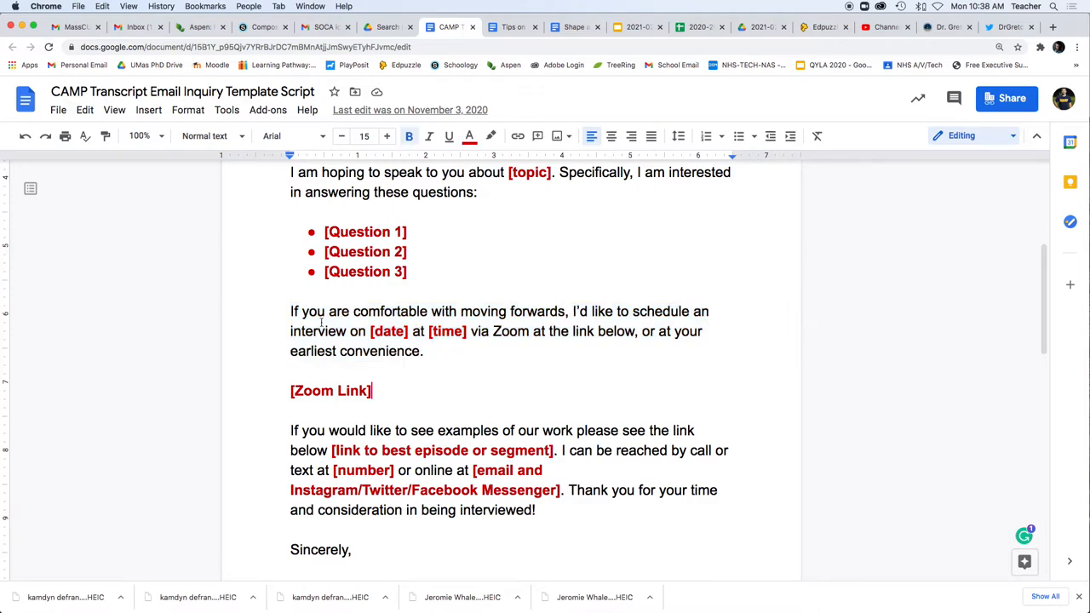
mouse_move(490, 347)
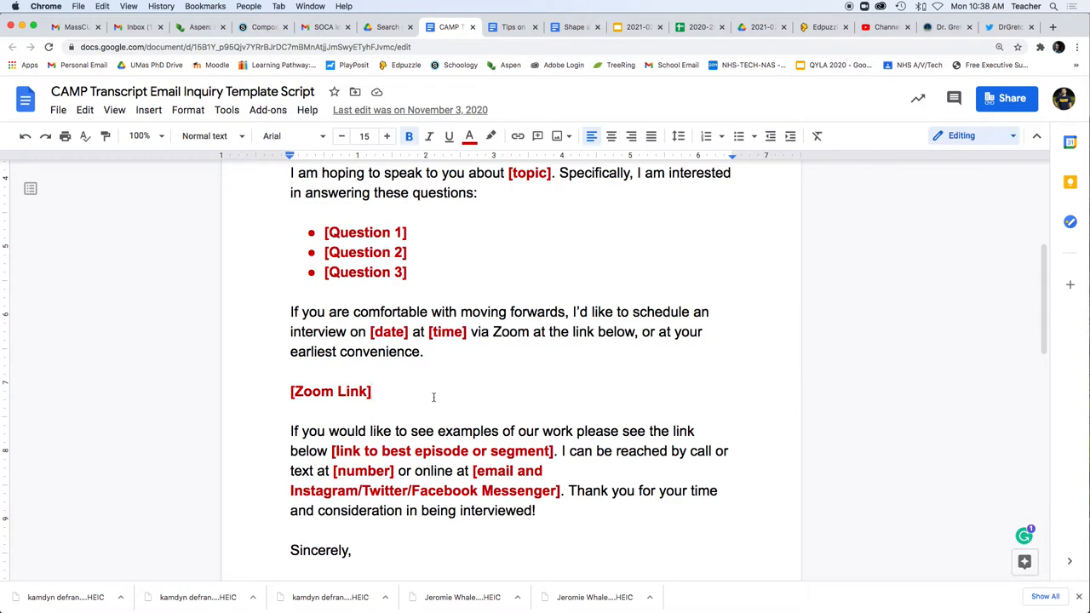
Highlight the work-examples paragraph, read to the sign-off, and return to the Tips on Securing Interviews doc.
scroll("down", 3)
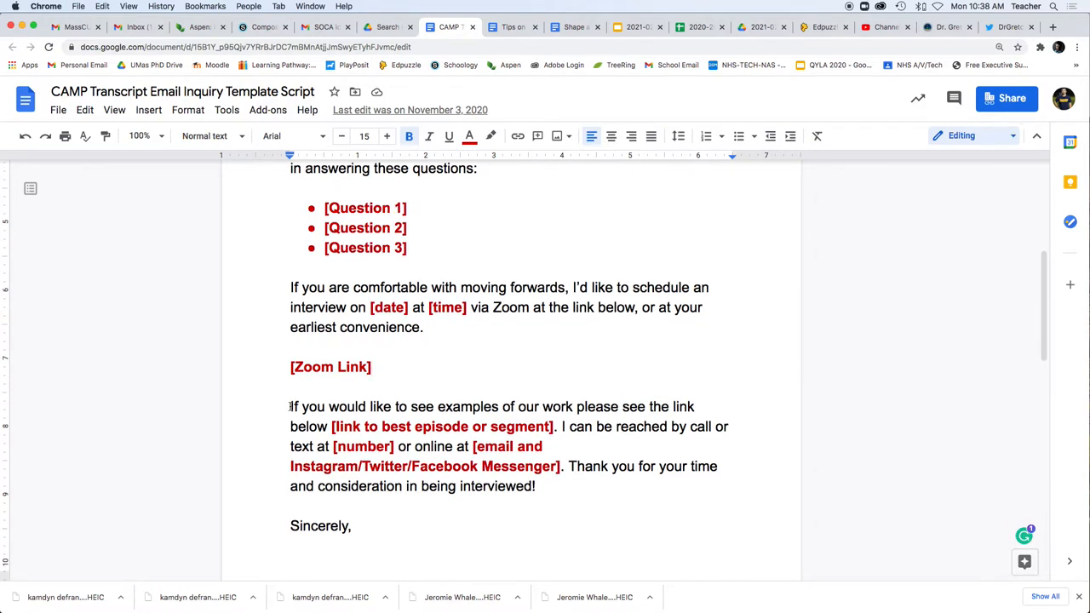
left_click_drag(289, 406, 535, 487)
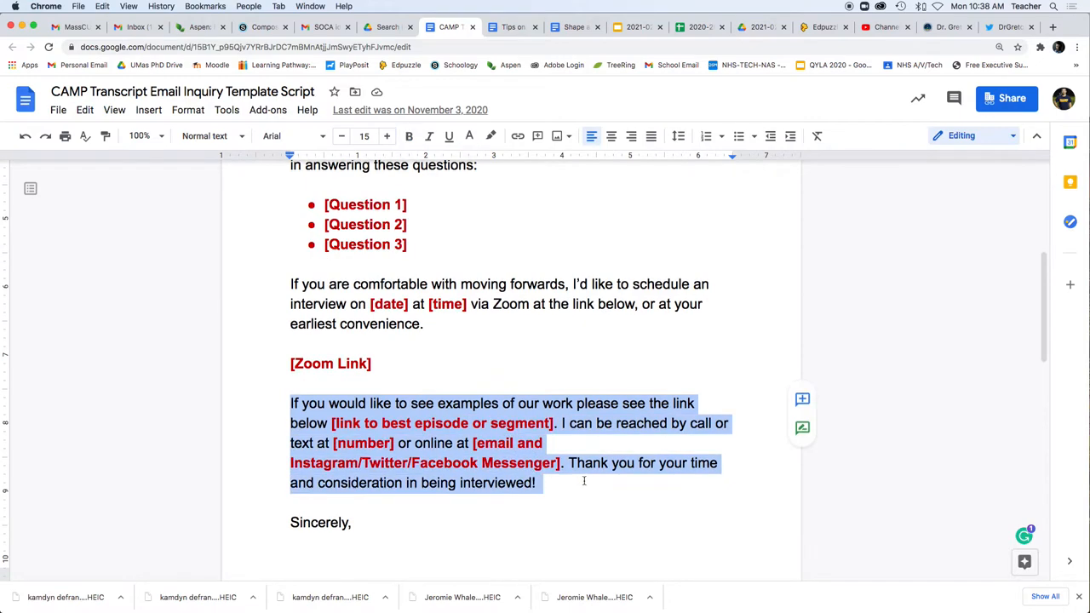
left_click(583, 480)
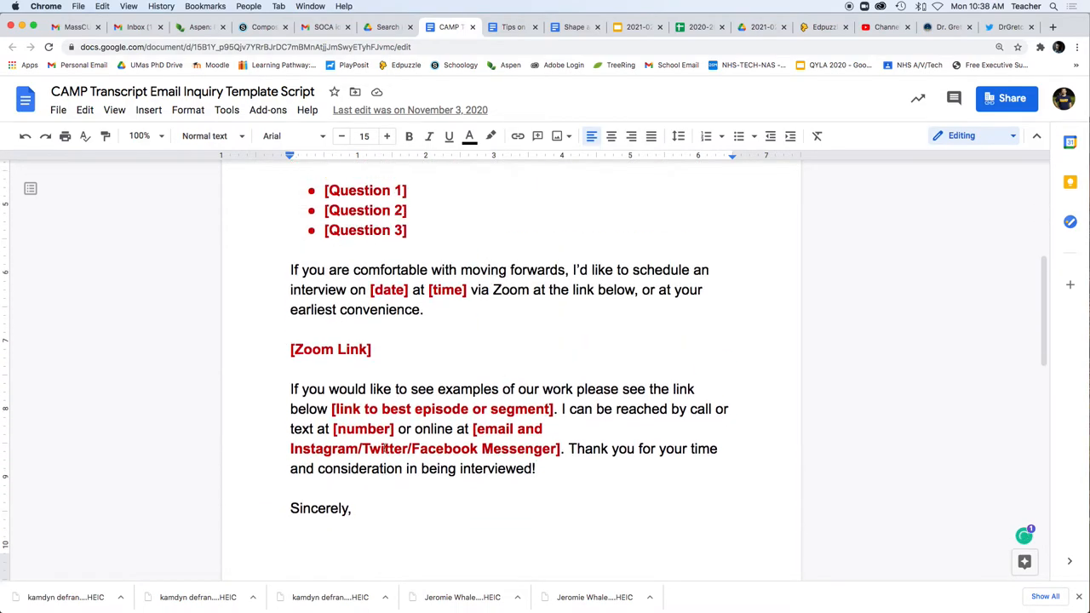
scroll("up", 3)
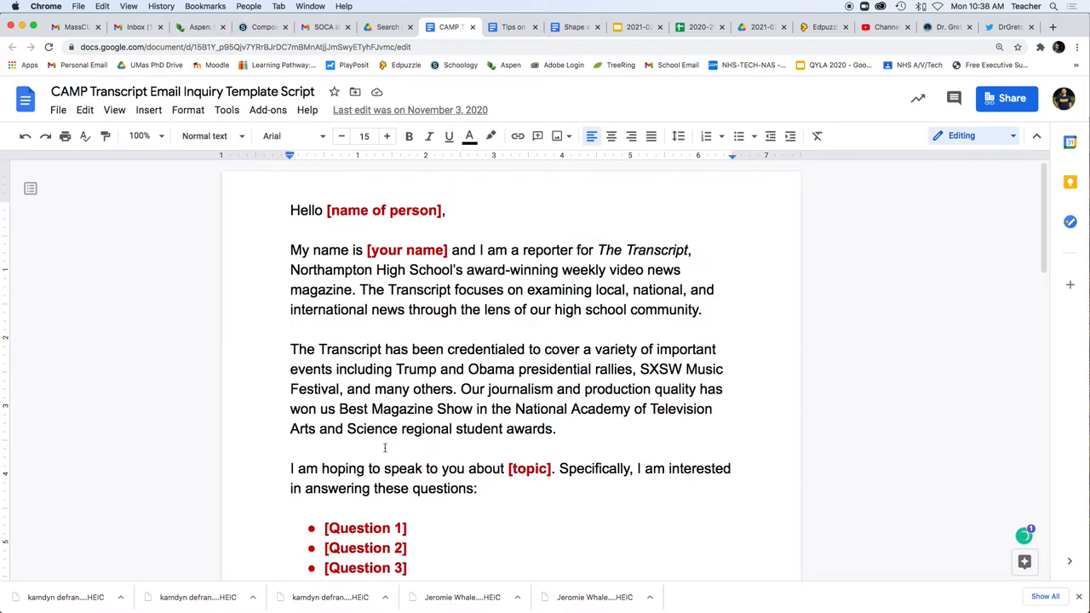
scroll("down", 3)
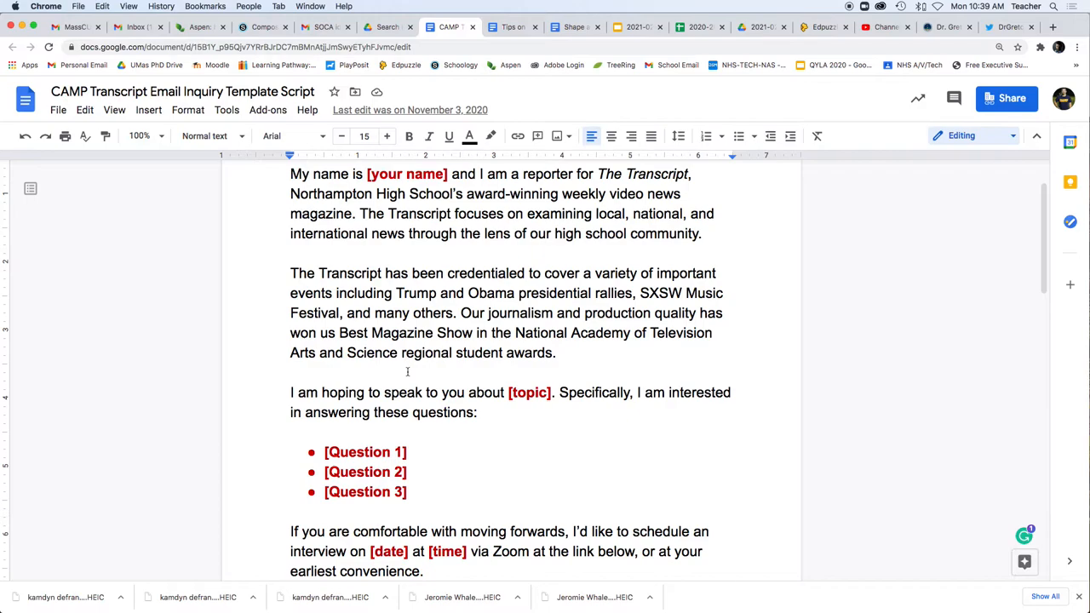
scroll("down", 3)
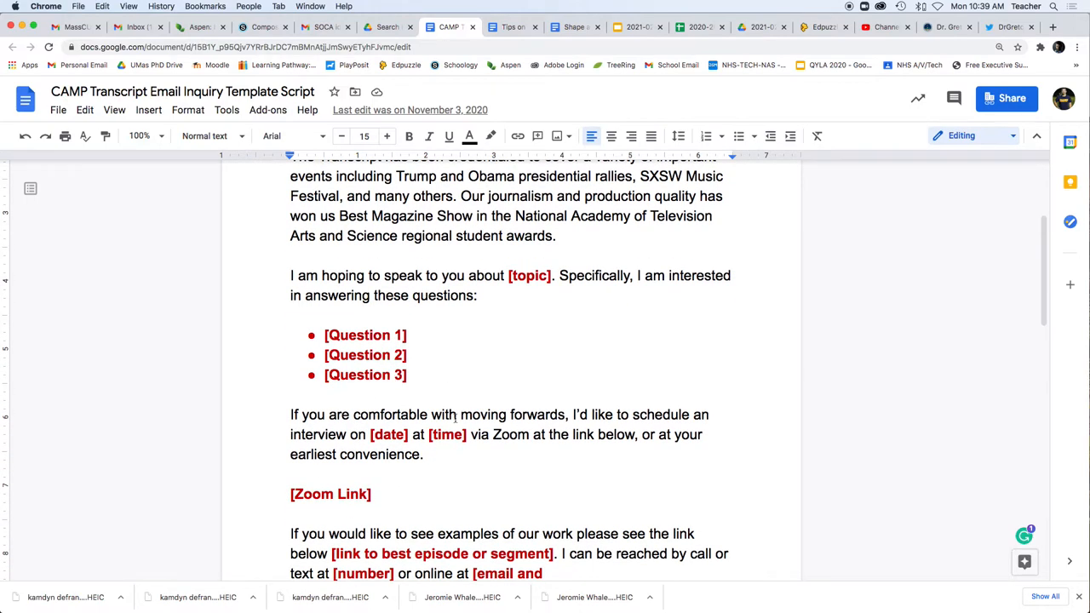
scroll("down", 3)
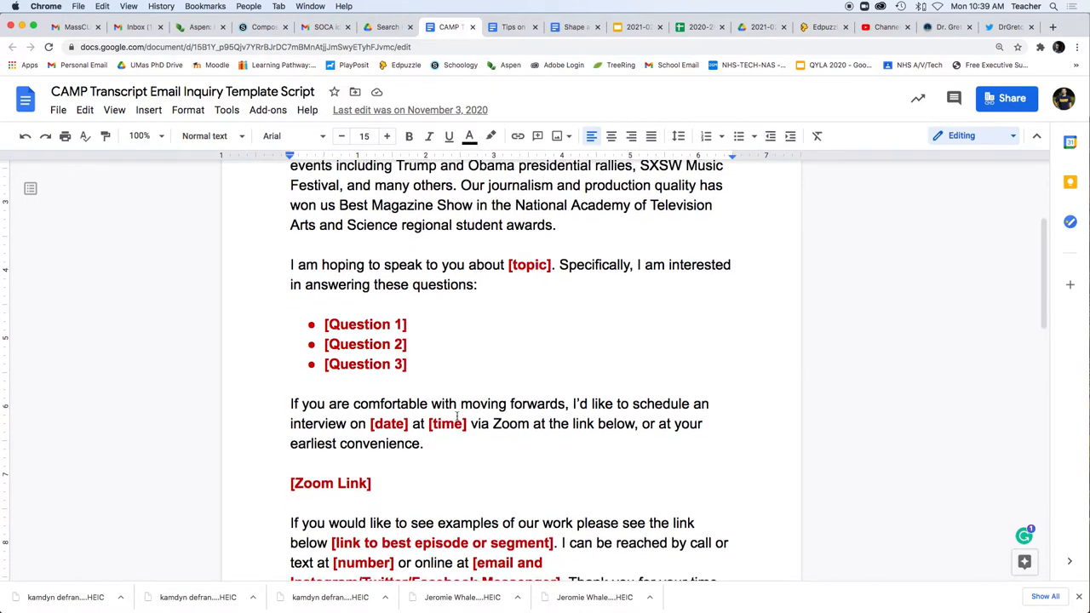
scroll("down", 3)
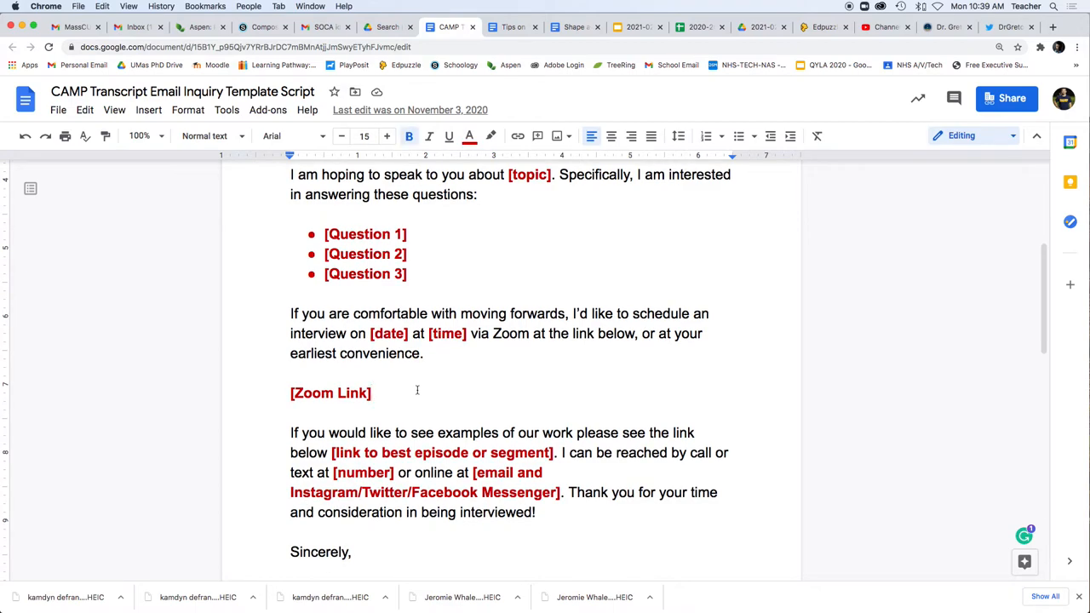
mouse_move(453, 405)
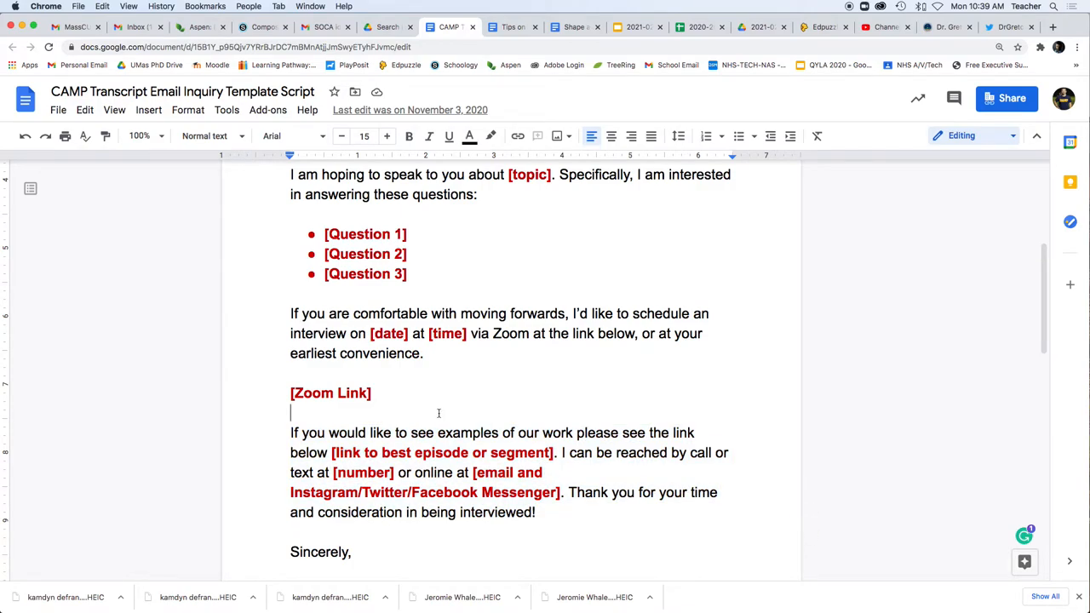
left_click(511, 27)
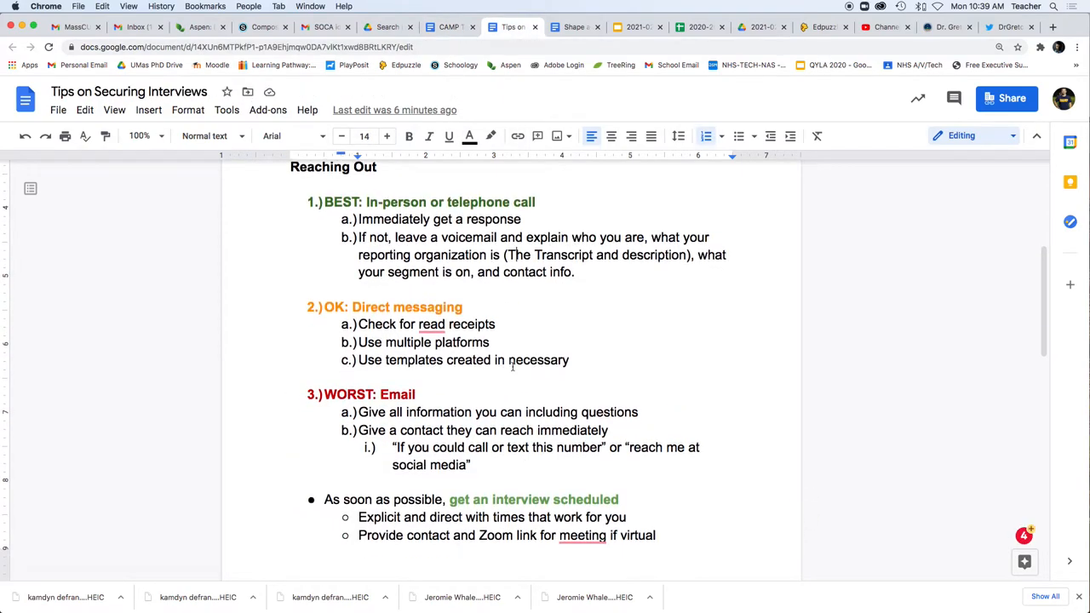
scroll("down", 3)
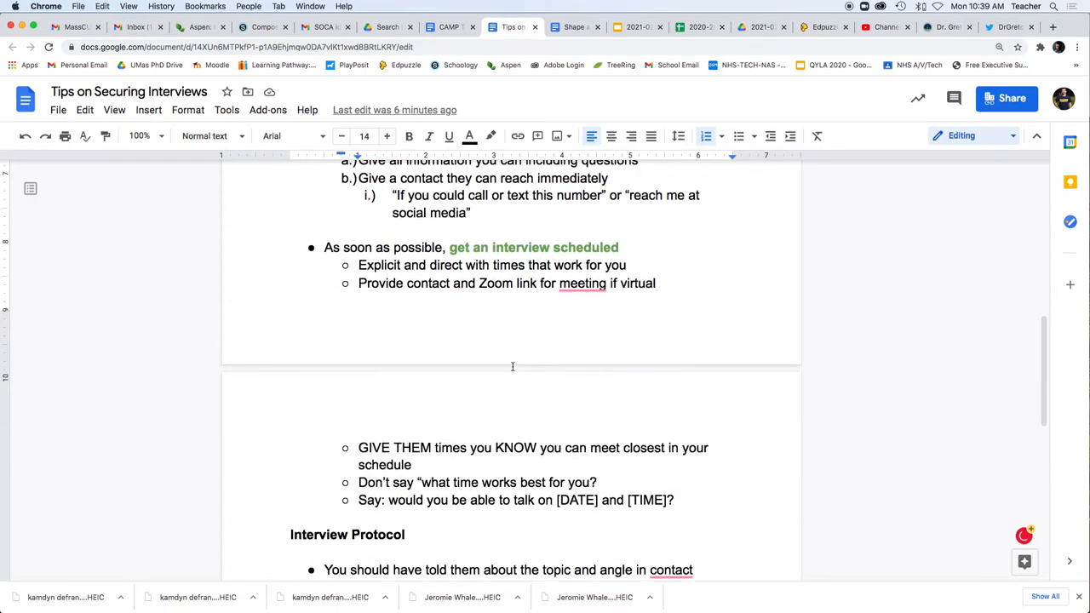
scroll("up", 3)
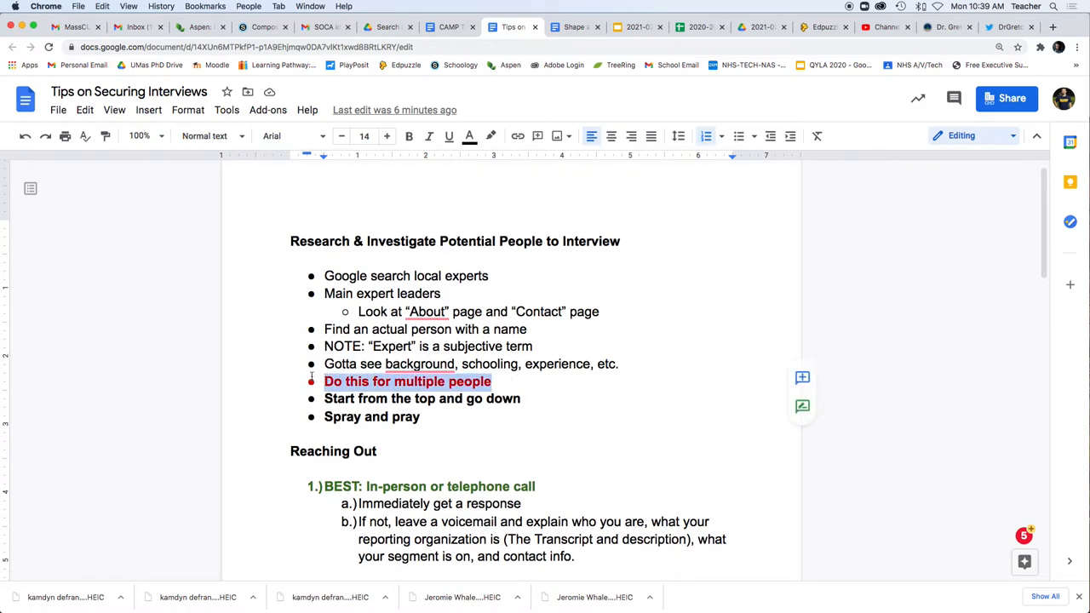
left_click(408, 136)
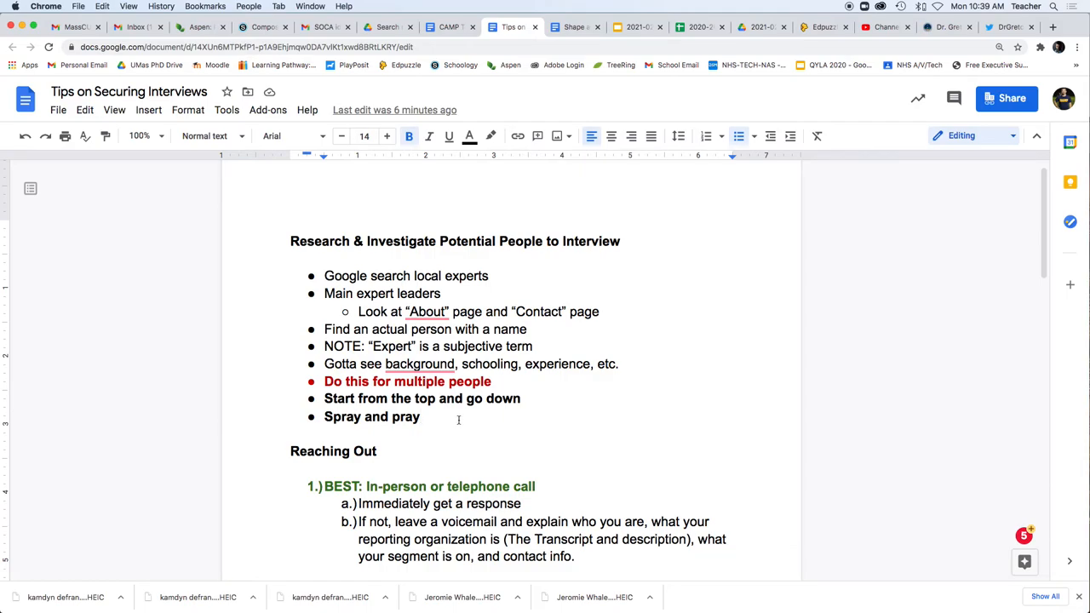
scroll("down", 3)
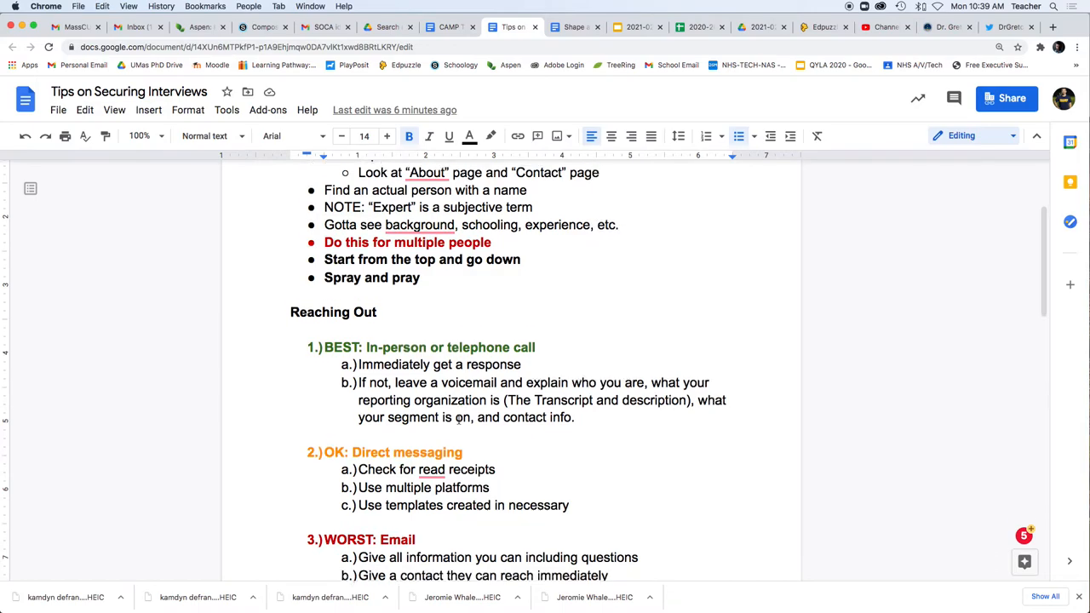
scroll("down", 3)
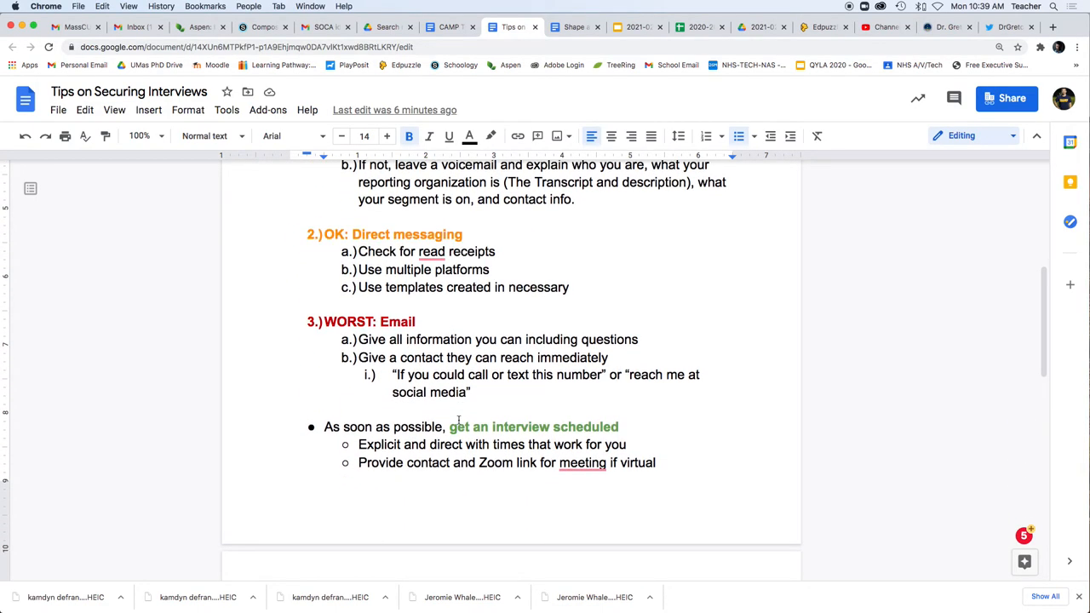
scroll("down", 3)
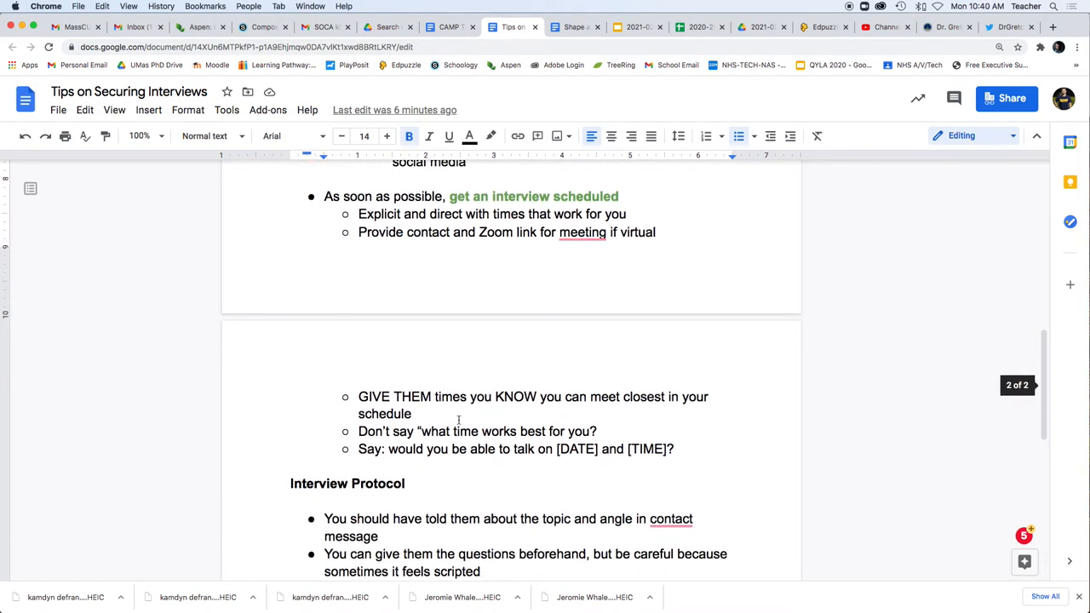
scroll("down", 3)
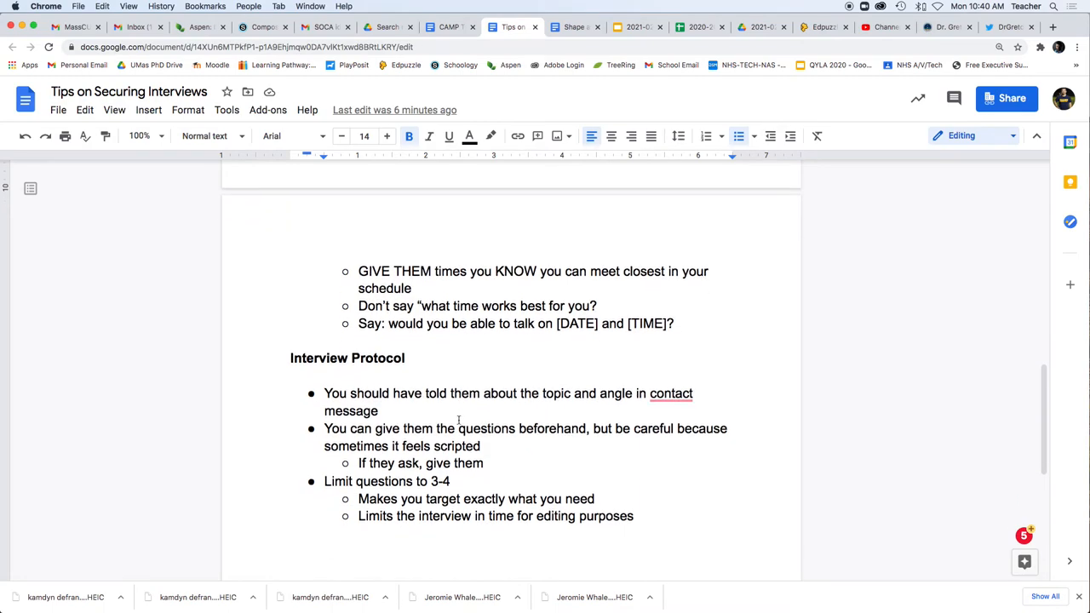
scroll("down", 3)
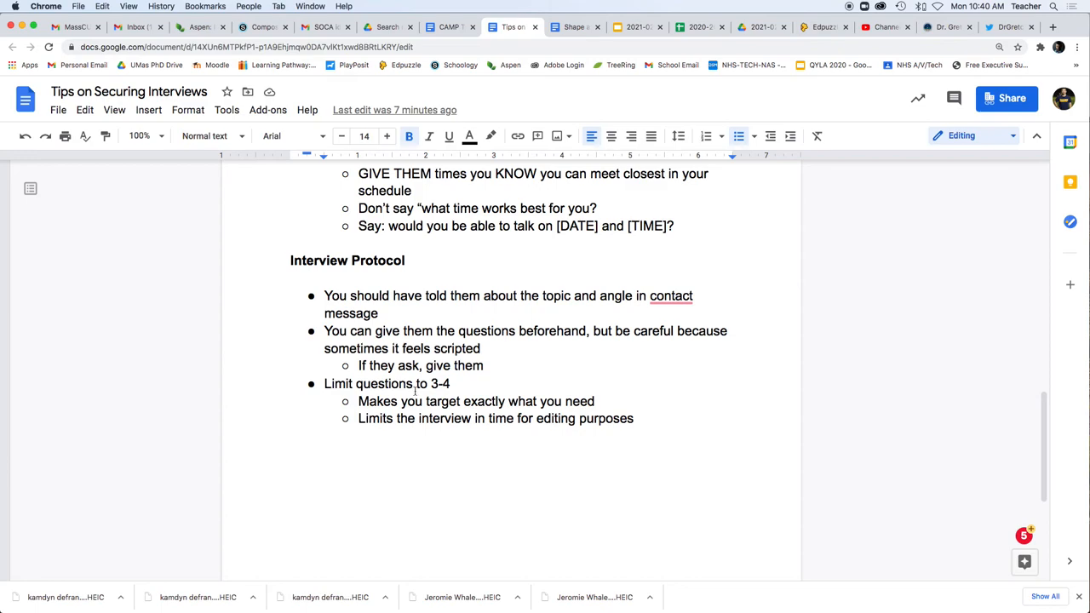
left_click_drag(358, 401, 633, 419)
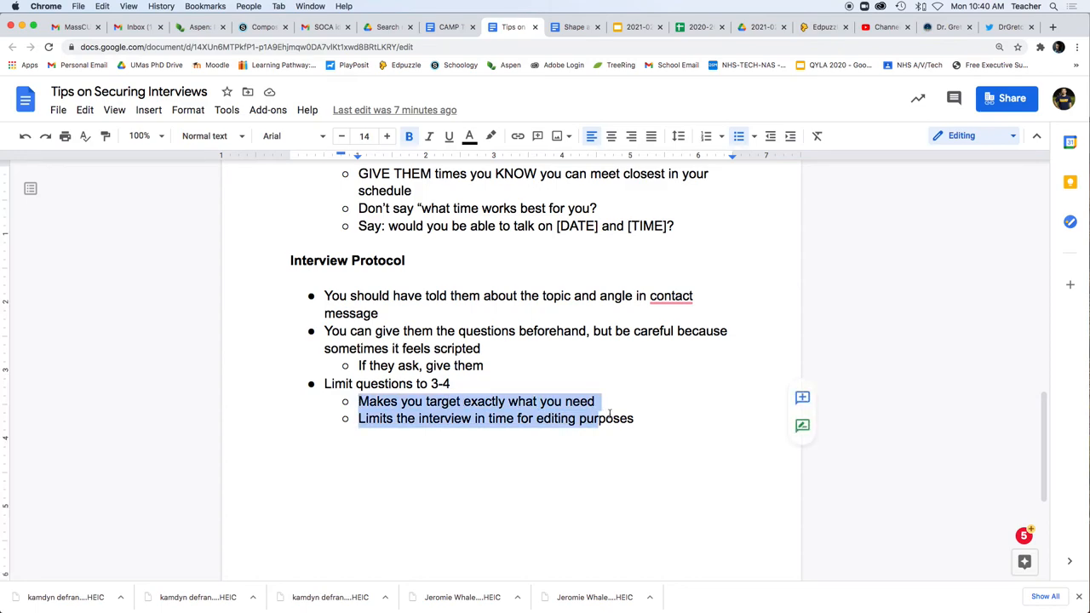
left_click(633, 418)
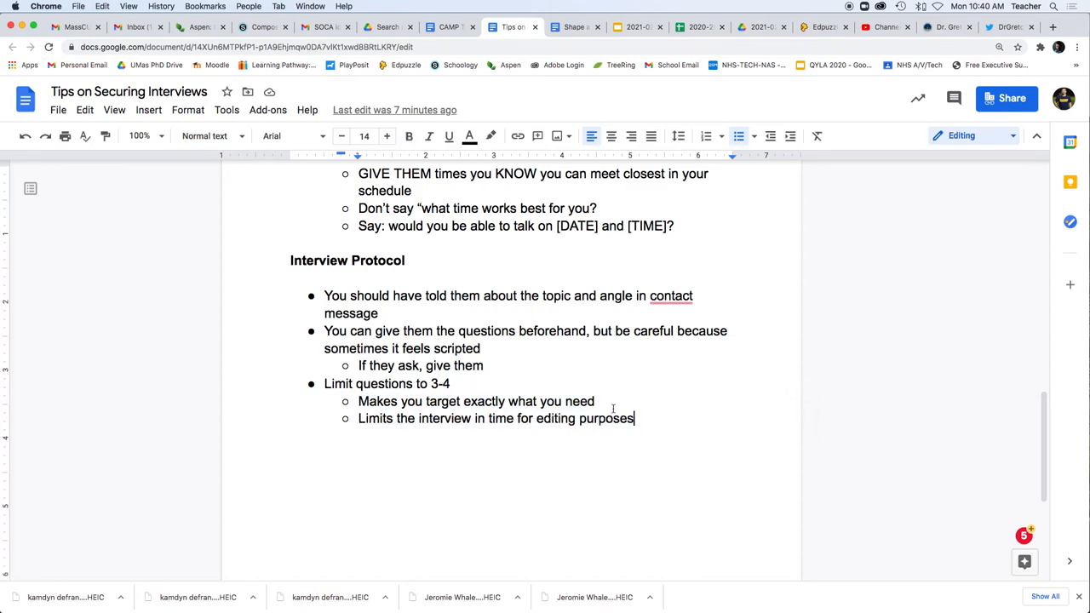
mouse_move(602, 402)
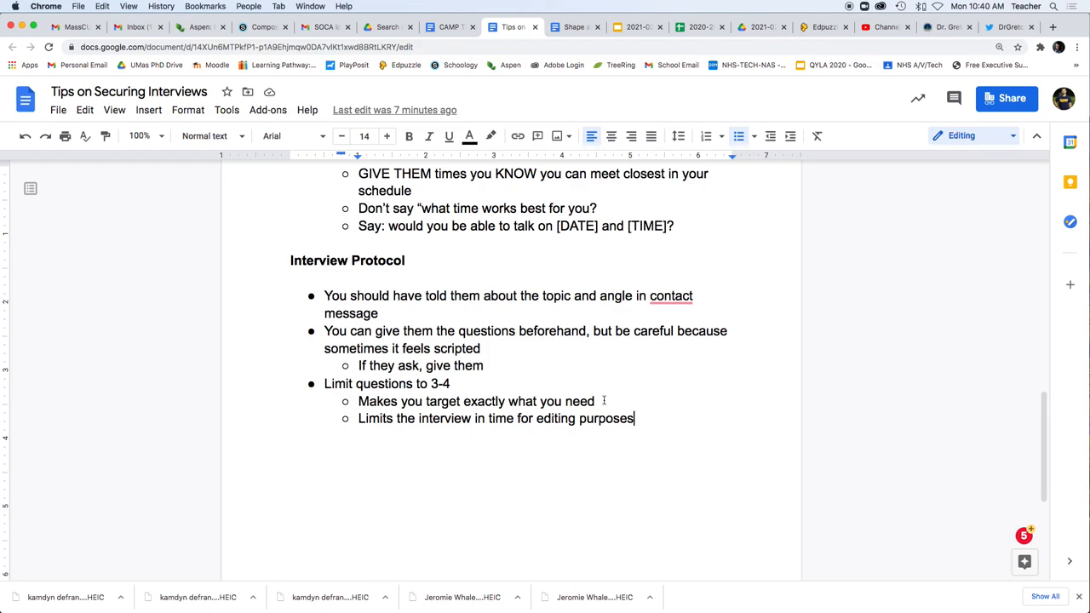
mouse_move(577, 373)
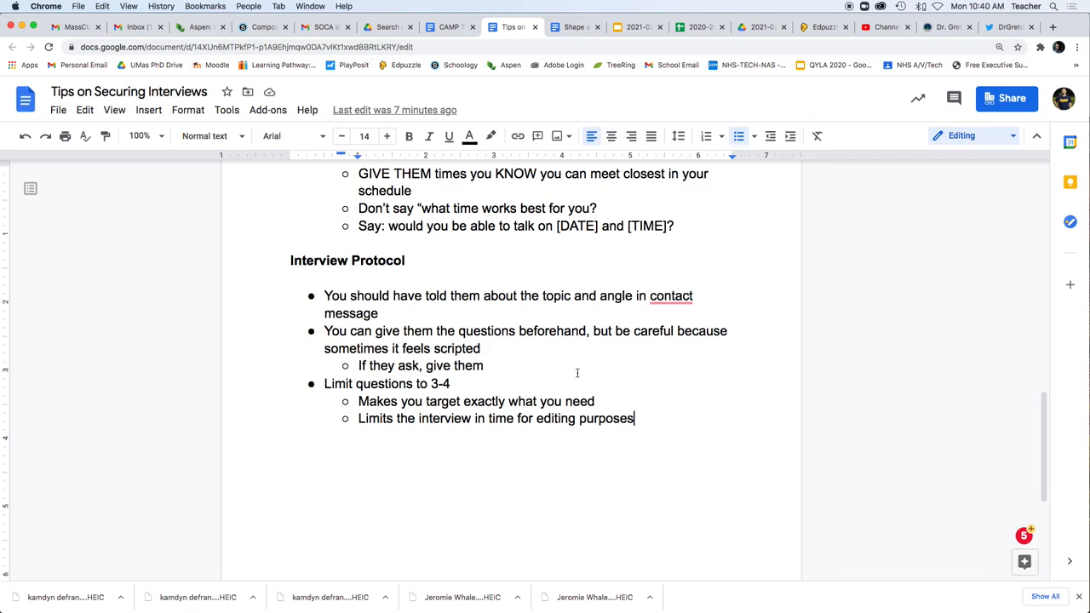